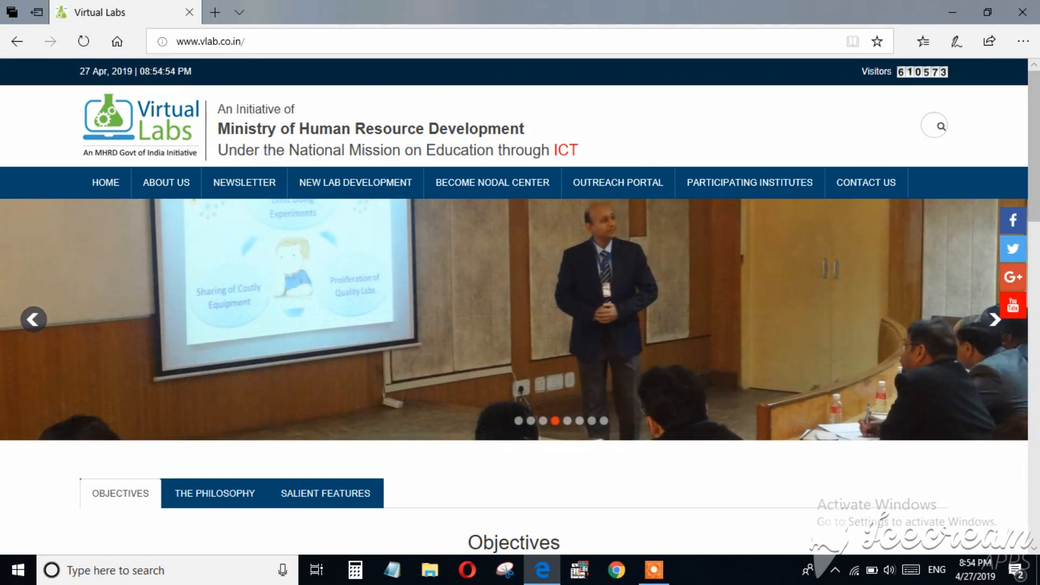
Scroll the Virtual Labs home page down to the Objectives and broad lab areas.
{"action": "scroll", "scroll_direction": "down", "scroll_amount": 3}
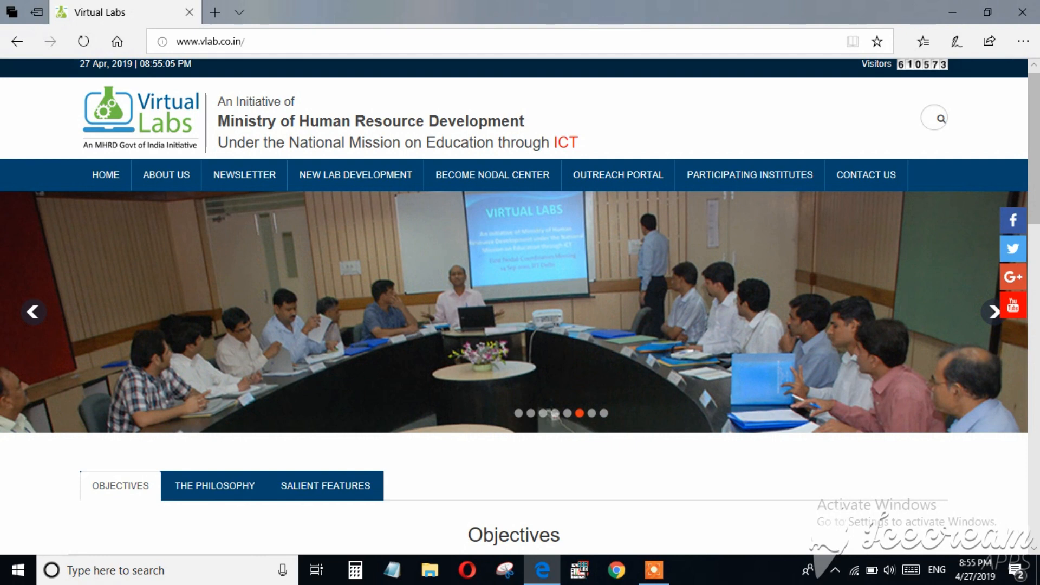
{"action": "scroll", "scroll_direction": "down", "scroll_amount": 3}
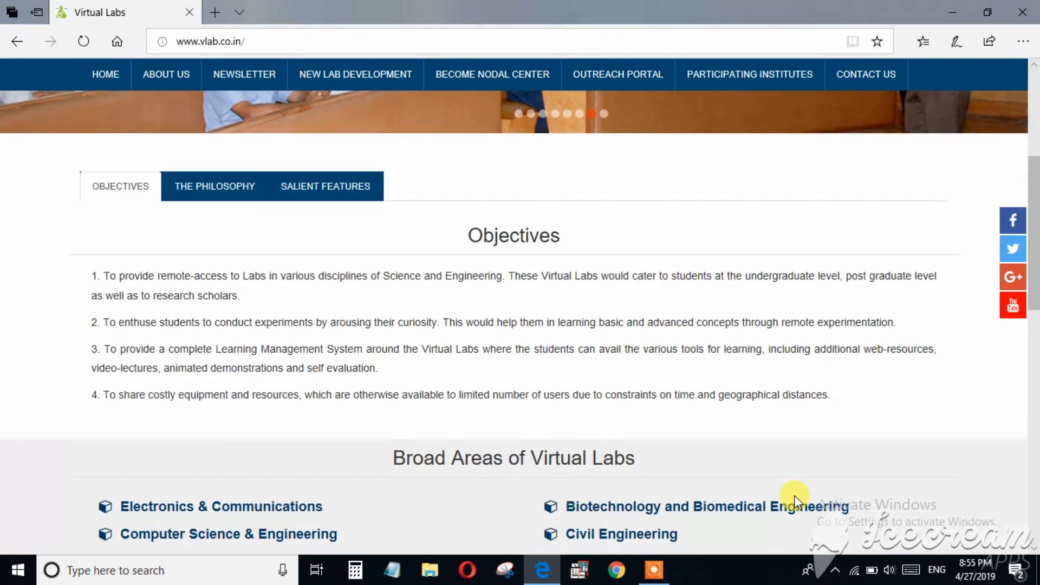
{"action": "scroll", "scroll_direction": "down", "scroll_amount": 3}
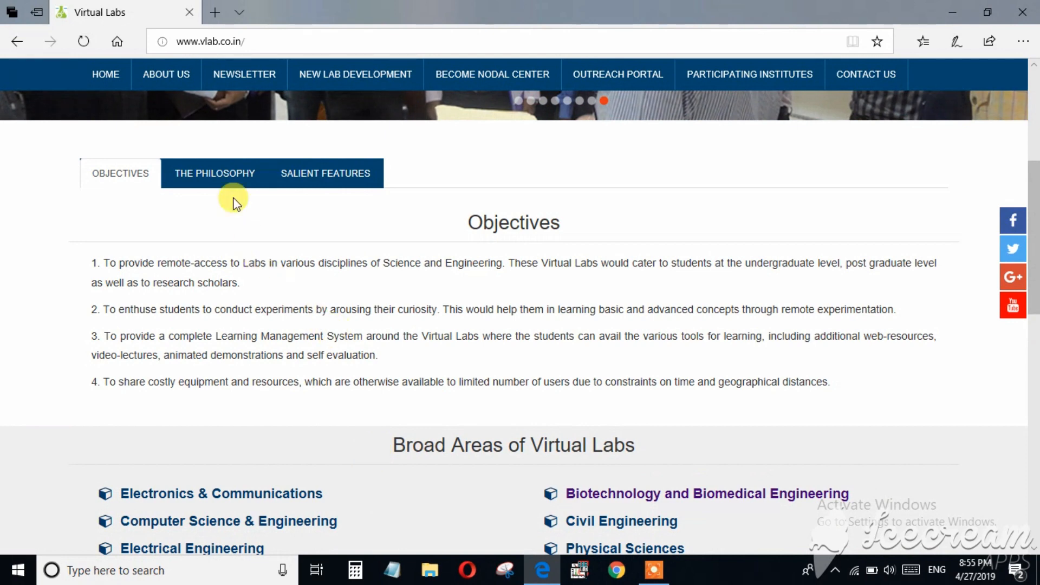
Show The Philosophy section on remote, web-based experimentation and scroll through it.
{"action": "left_click", "coordinate": [214, 173]}
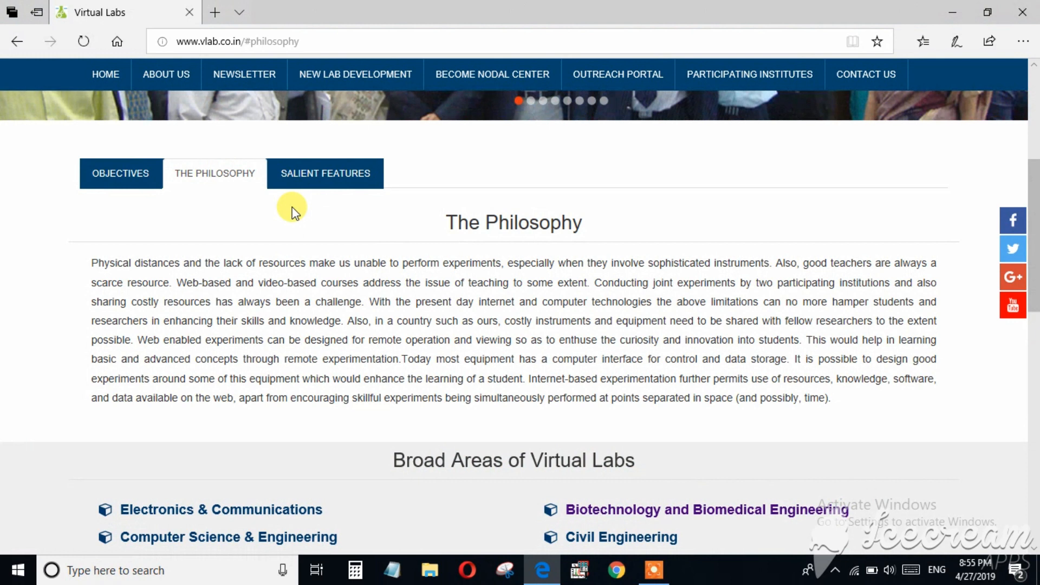
{"action": "mouse_move", "coordinate": [344, 199]}
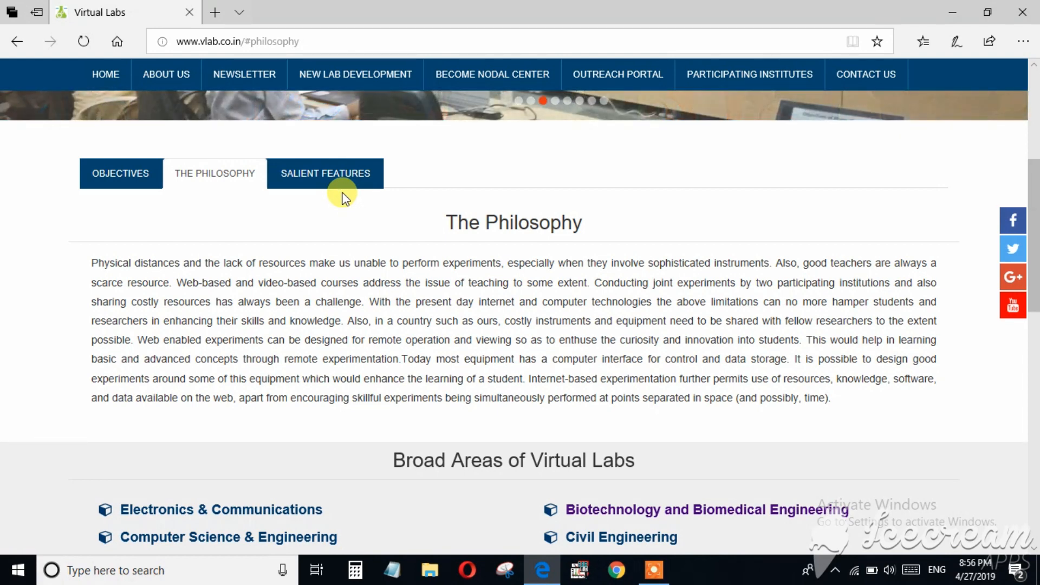
{"action": "scroll", "scroll_direction": "down", "scroll_amount": 3}
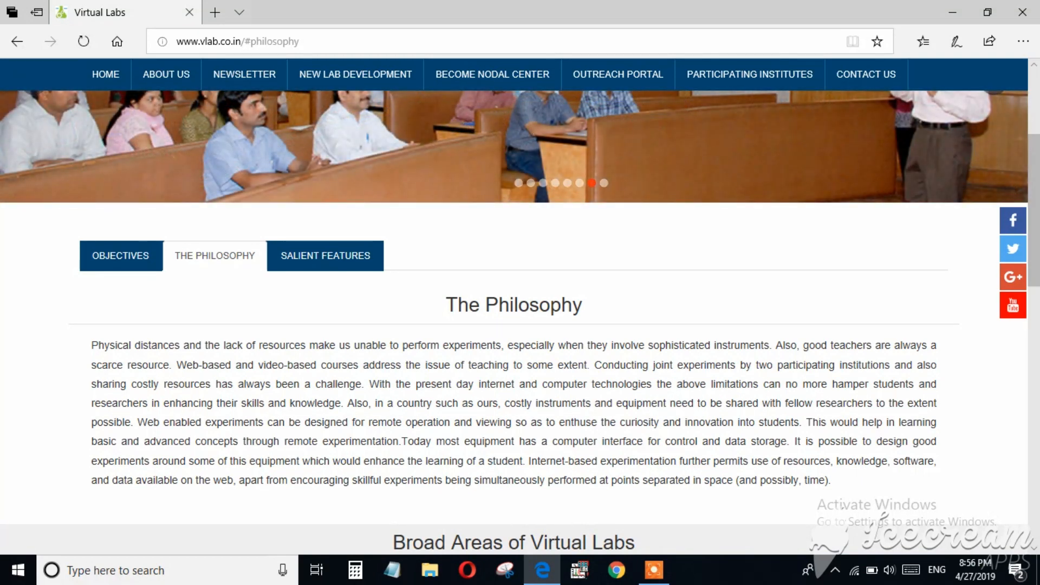
Reload the home page and scroll down to the Broad Areas of Virtual Labs list.
{"action": "scroll", "scroll_direction": "down", "scroll_amount": 3}
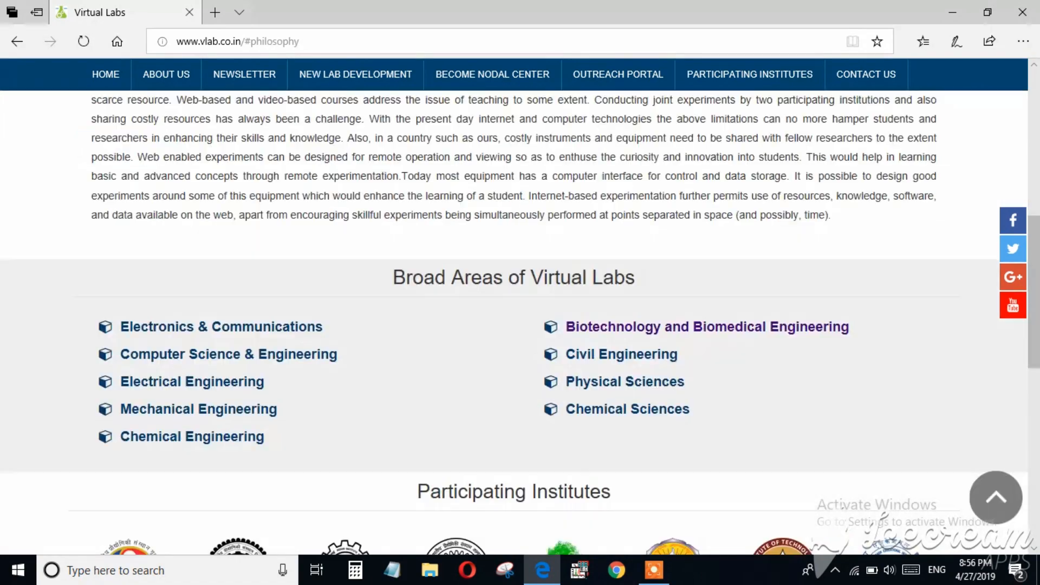
{"action": "scroll", "scroll_direction": "down", "scroll_amount": 3}
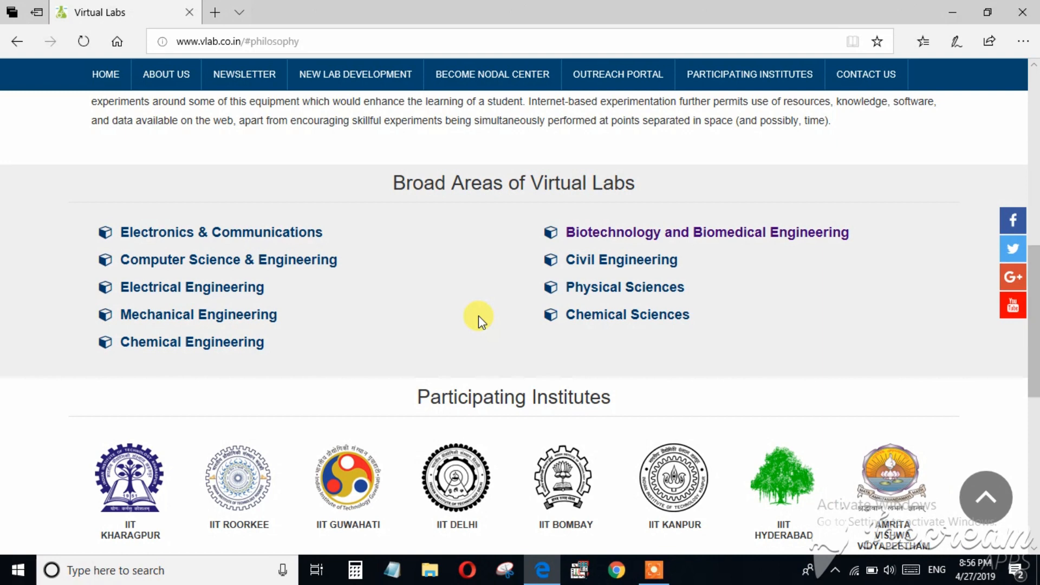
{"action": "scroll", "scroll_direction": "down", "scroll_amount": 3}
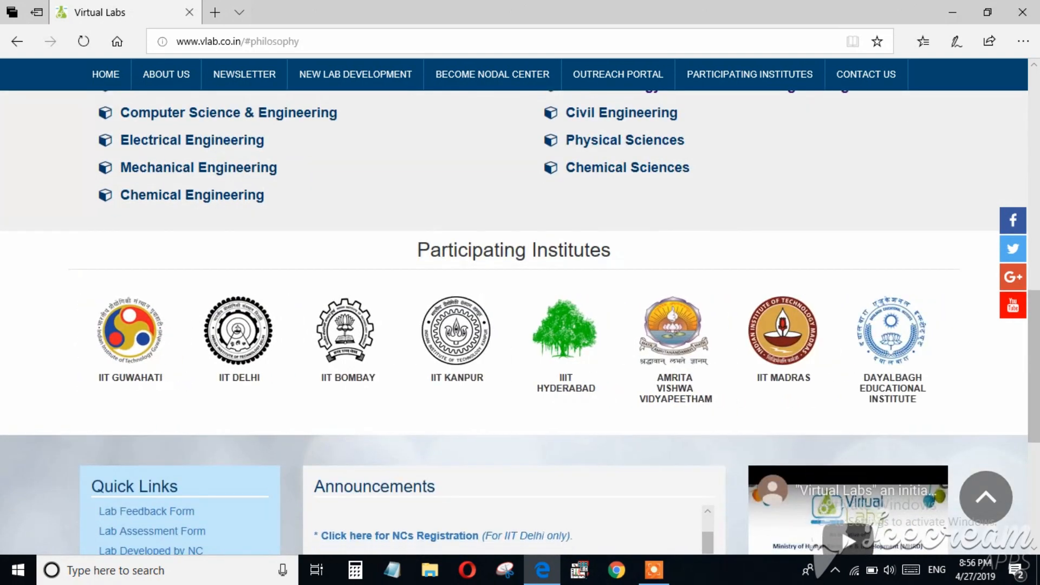
{"action": "left_click", "coordinate": [456, 331]}
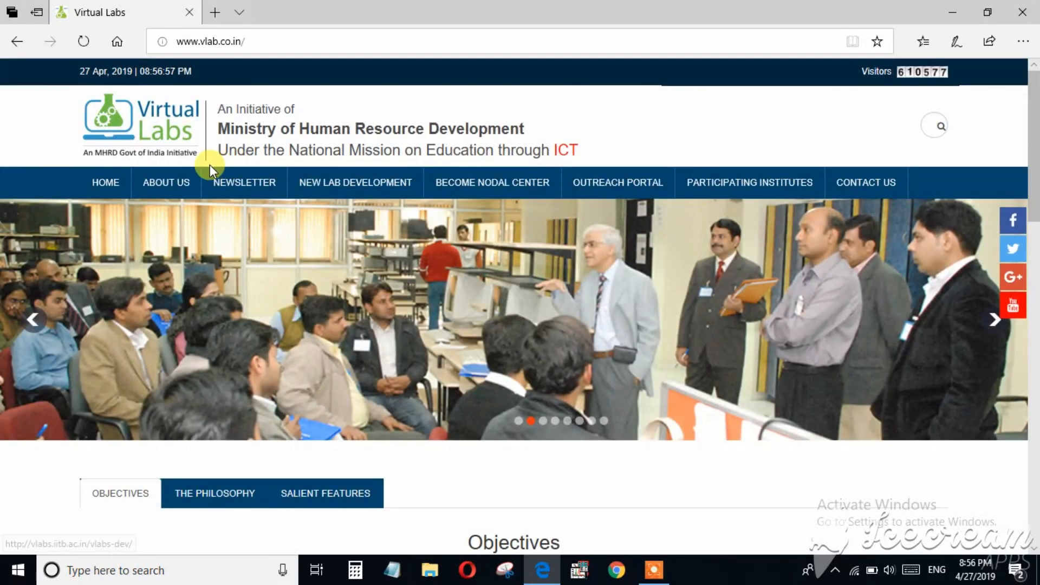
{"action": "scroll", "scroll_direction": "down", "scroll_amount": 3}
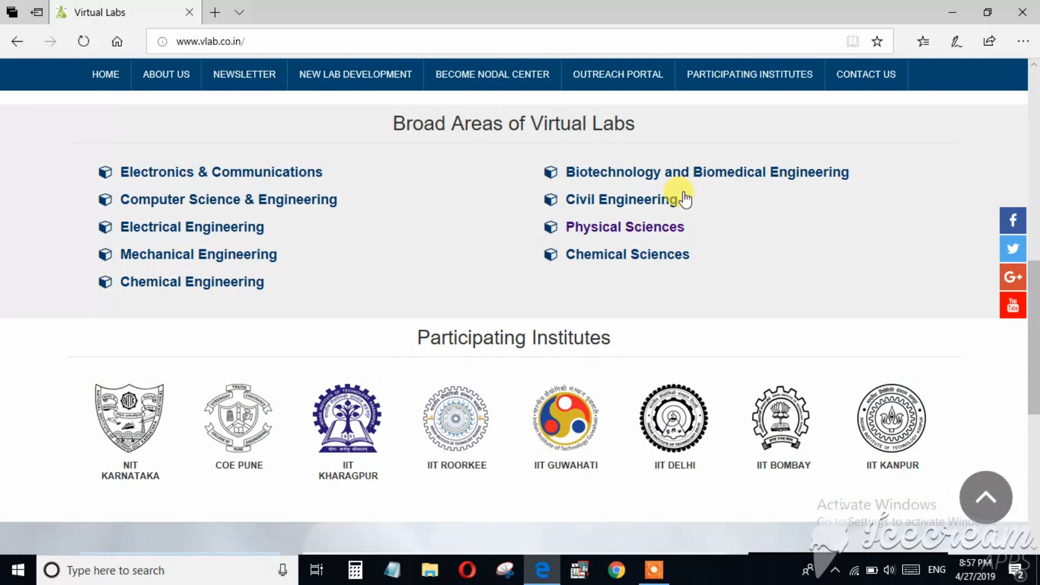
Go via Physical Sciences to Solid State Physics Virtual Lab and pick Characteristics of Thermistor.
{"action": "left_click", "coordinate": [624, 227]}
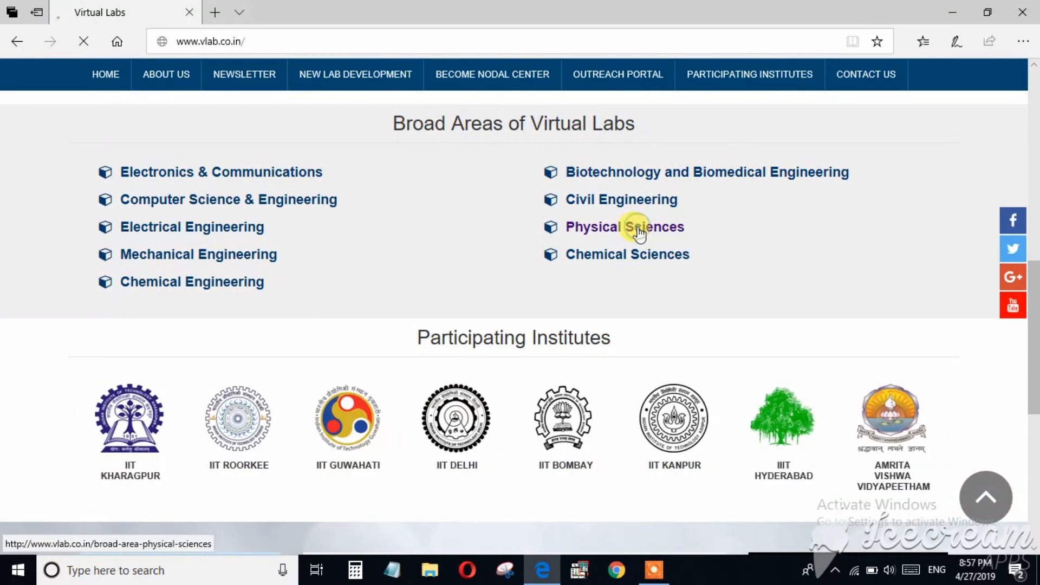
{"action": "left_click", "coordinate": [625, 226]}
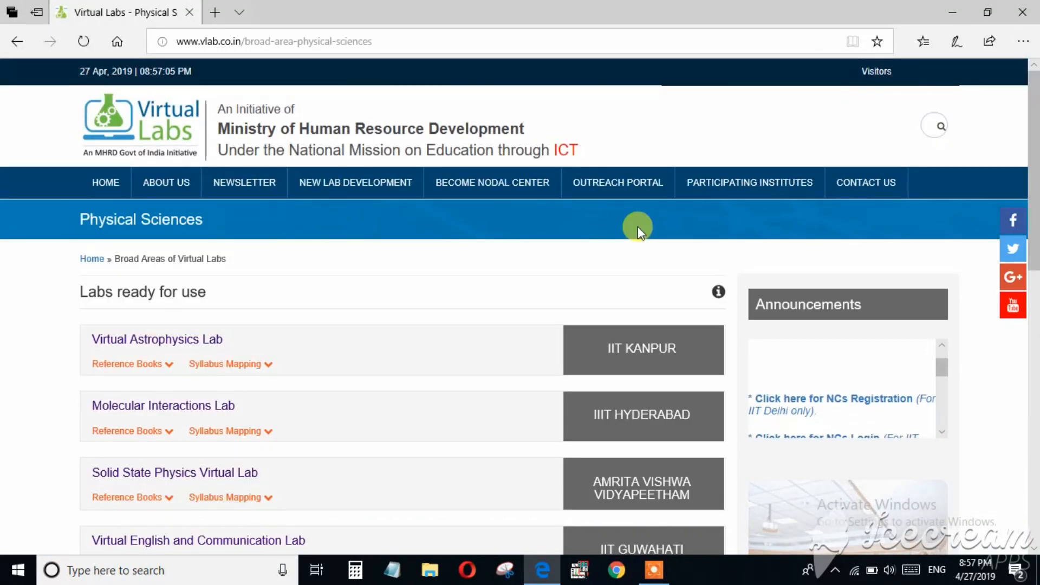
{"action": "scroll", "scroll_direction": "down", "scroll_amount": 3}
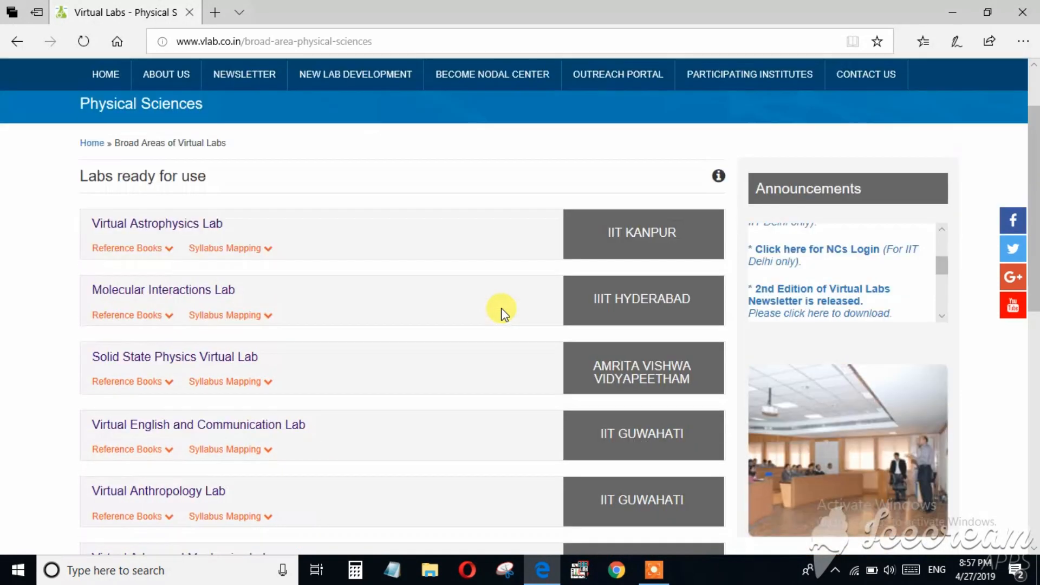
{"action": "scroll", "scroll_direction": "down", "scroll_amount": 3}
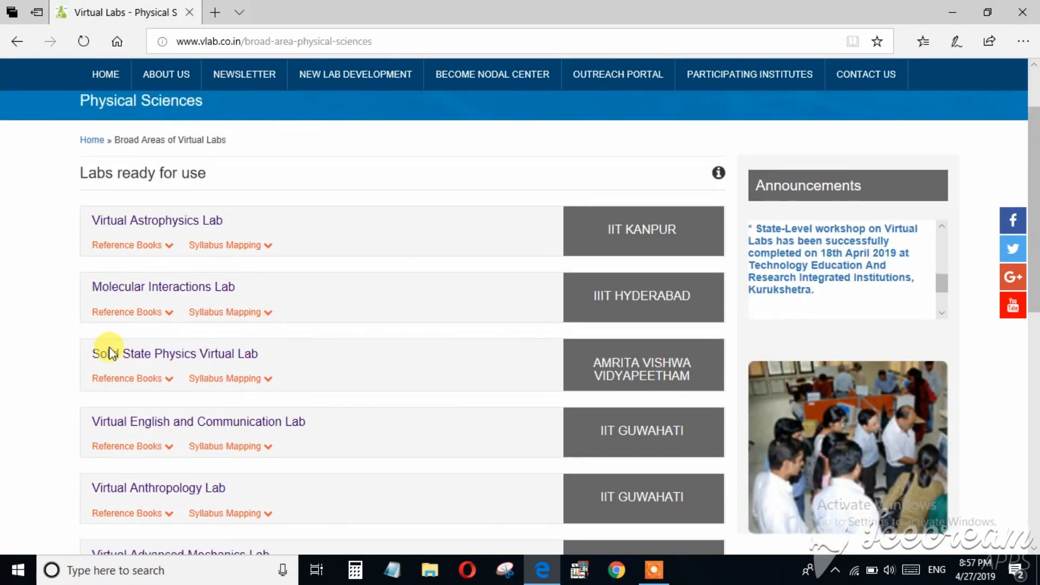
{"action": "mouse_move", "coordinate": [159, 359]}
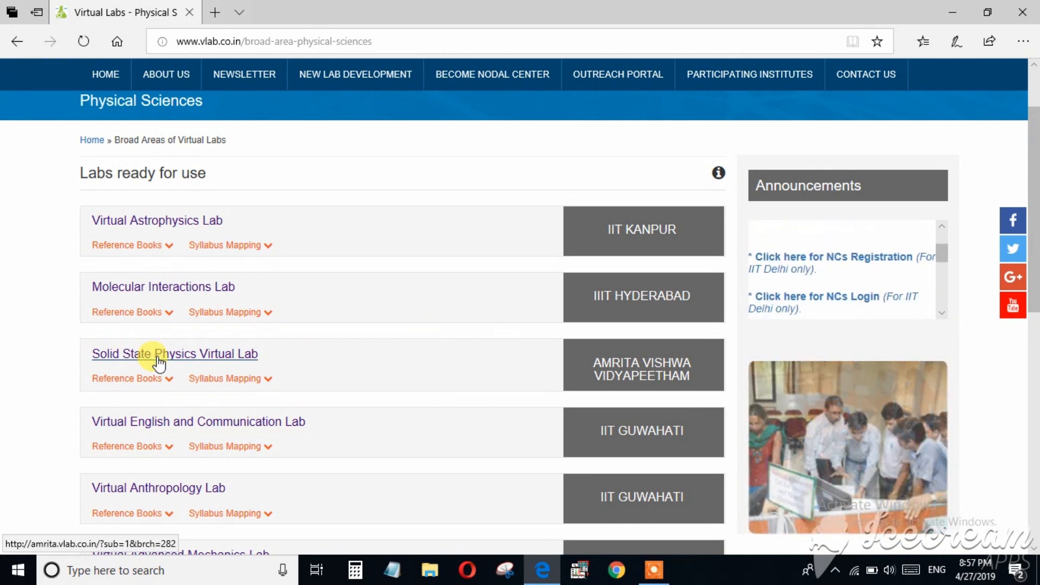
{"action": "left_click", "coordinate": [175, 354]}
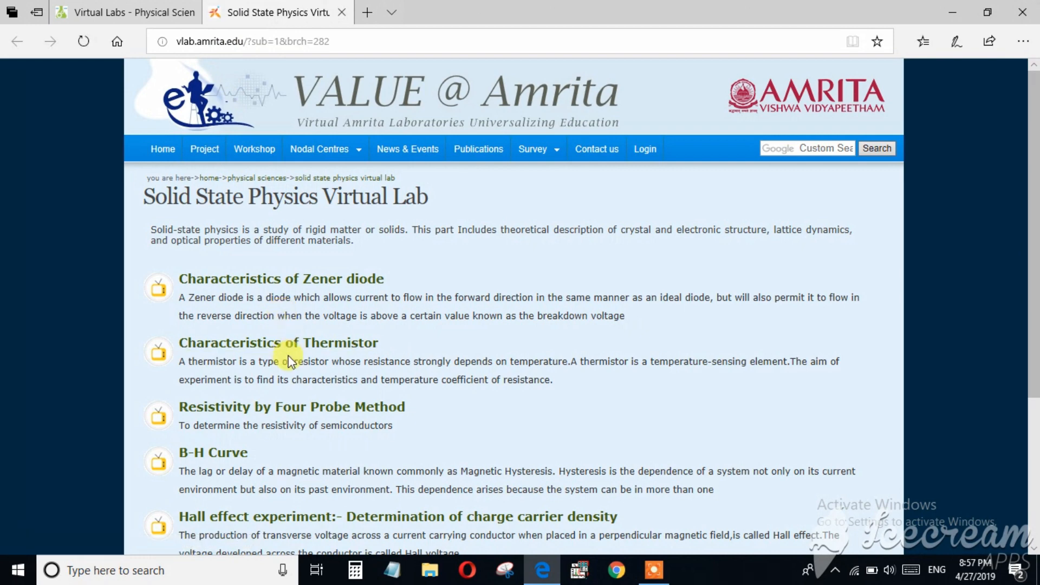
{"action": "left_click", "coordinate": [277, 343]}
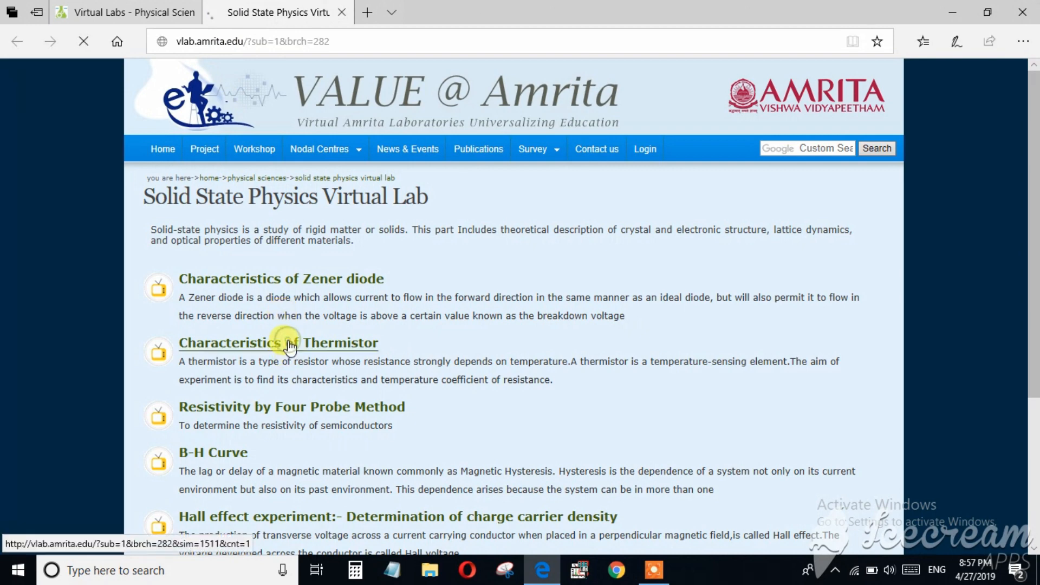
Read the thermistor Theory: aim, components, resistance–temperature equations and NTC/PTC graphs.
{"action": "left_click", "coordinate": [278, 343]}
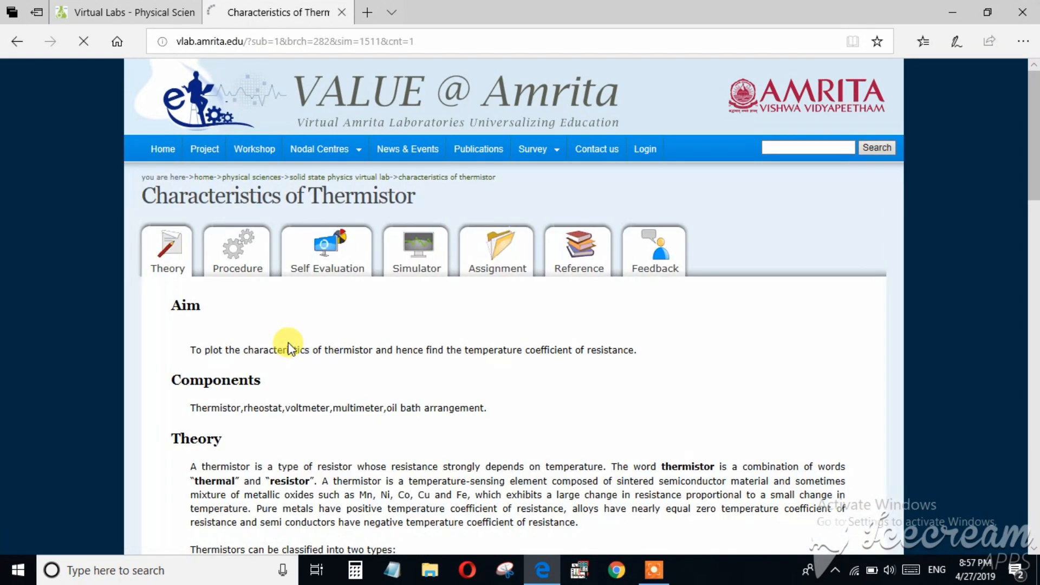
{"action": "scroll", "scroll_direction": "down", "scroll_amount": 3}
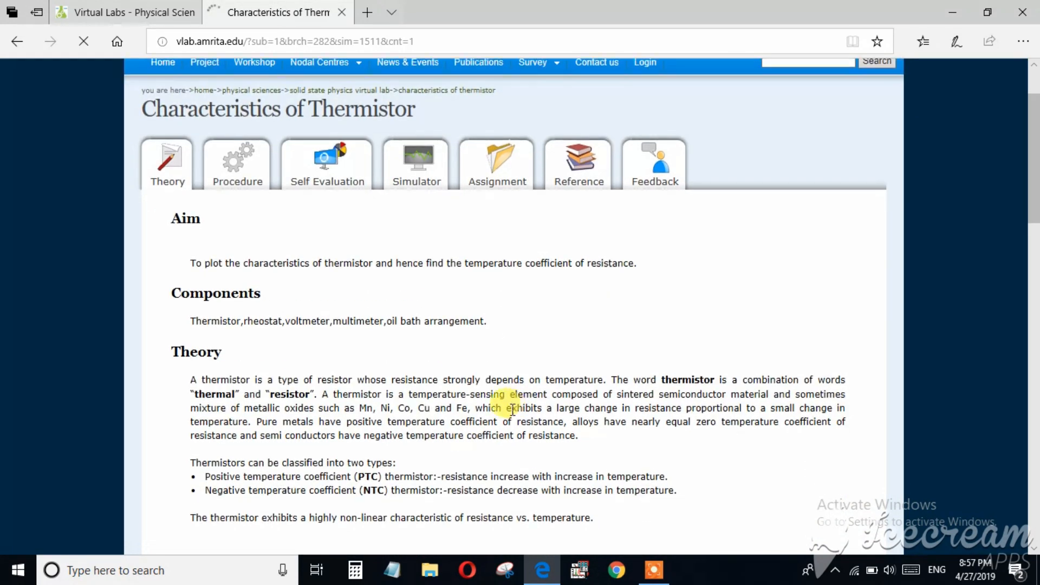
{"action": "scroll", "scroll_direction": "down", "scroll_amount": 3}
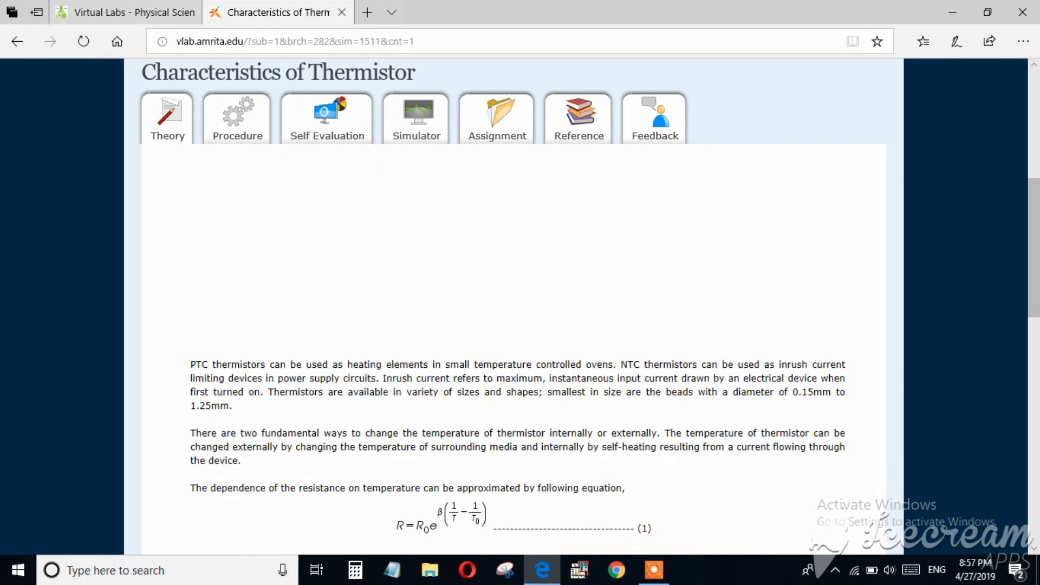
{"action": "scroll", "scroll_direction": "down", "scroll_amount": 3}
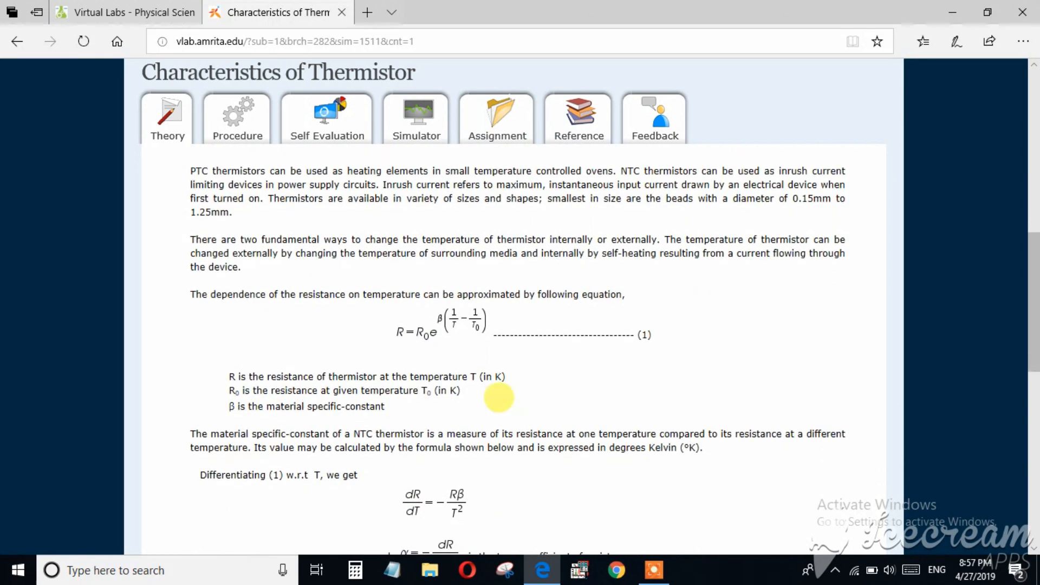
{"action": "scroll", "scroll_direction": "down", "scroll_amount": 3}
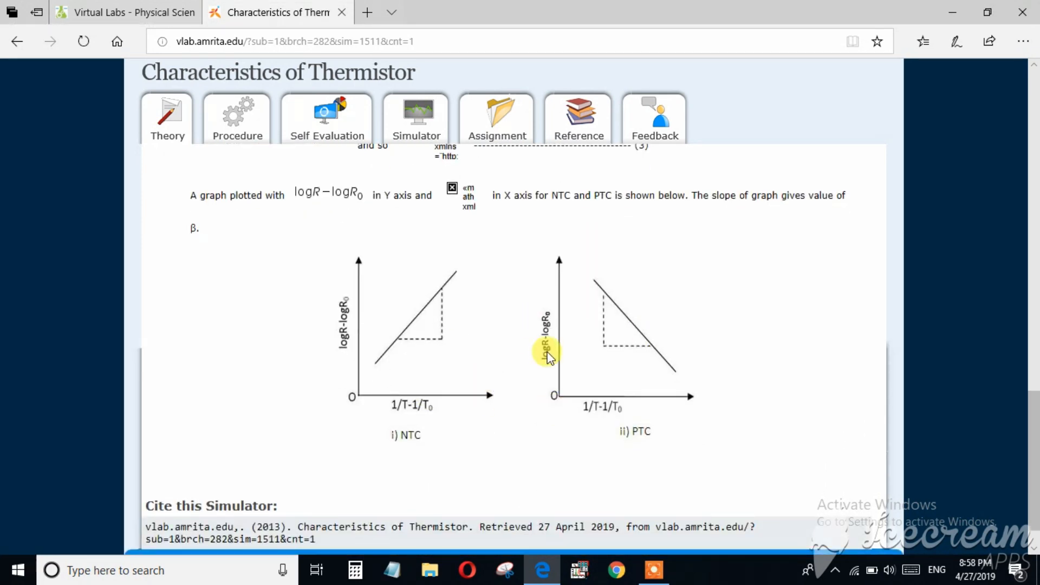
{"action": "left_click", "coordinate": [237, 118]}
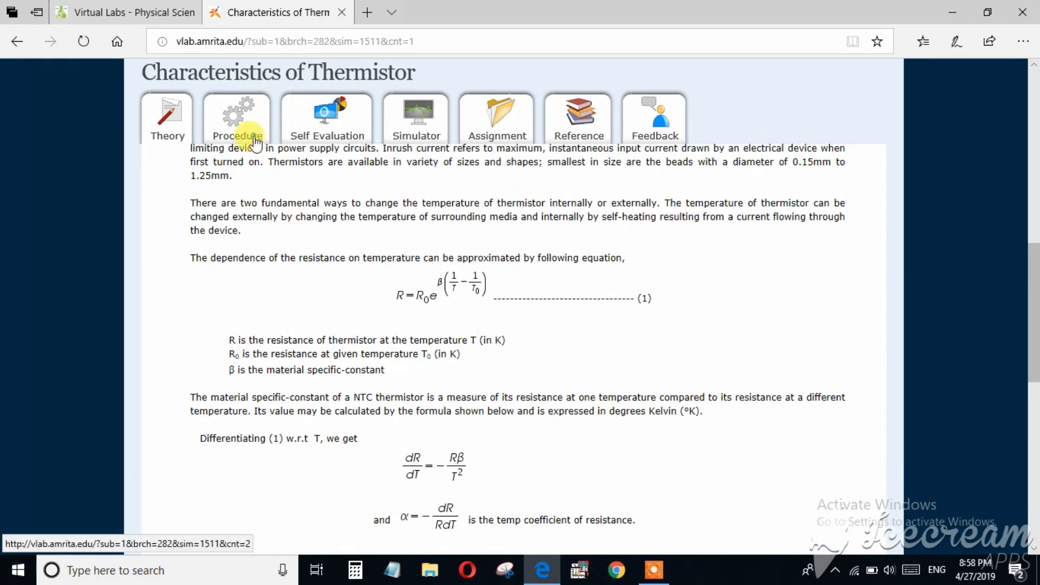
{"action": "left_click", "coordinate": [236, 113]}
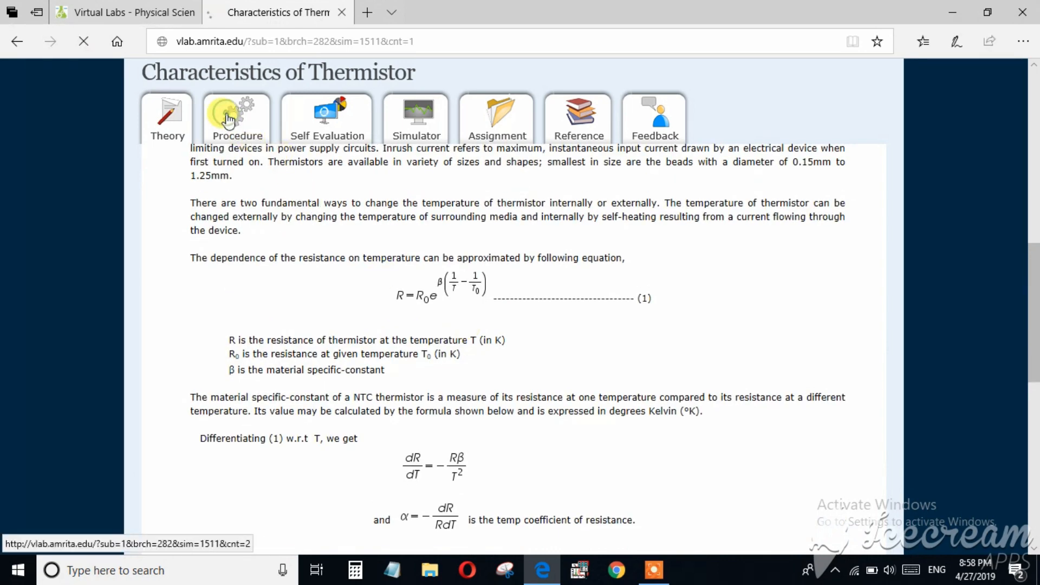
Read the real-lab and simulation procedure steps on the thermistor Procedure tab.
{"action": "left_click", "coordinate": [237, 118]}
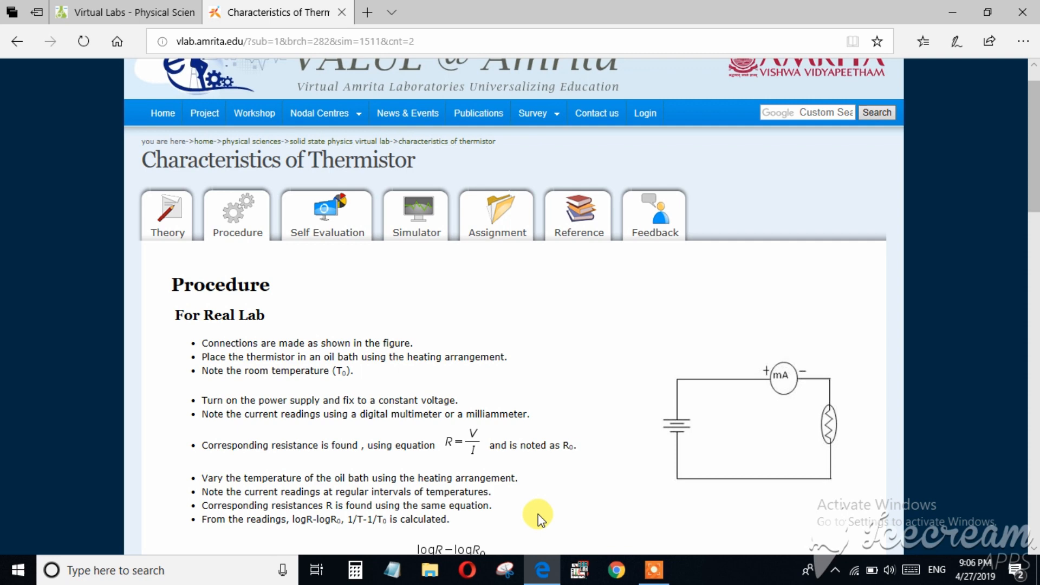
{"action": "scroll", "scroll_direction": "down", "scroll_amount": 3}
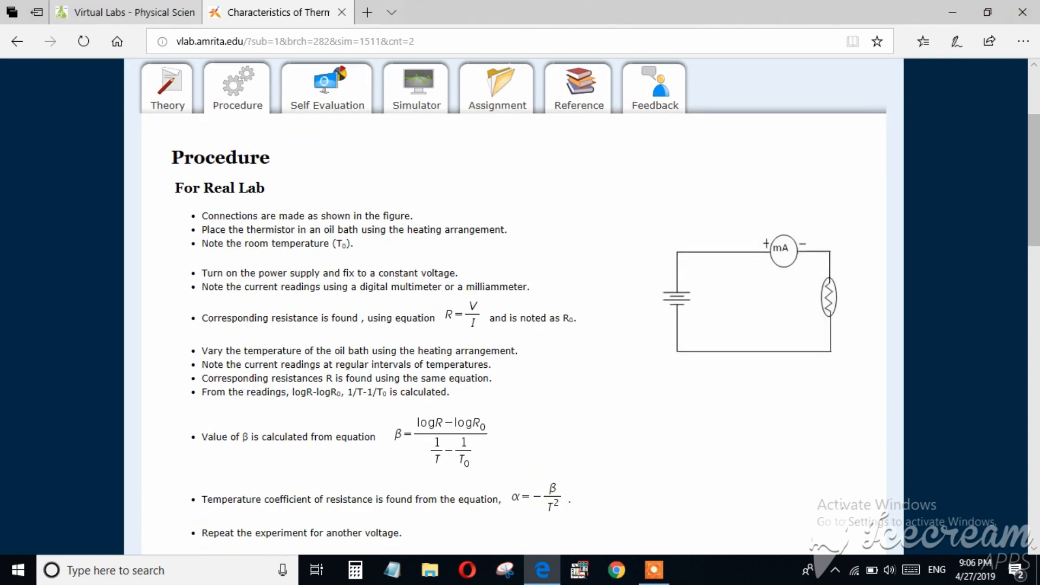
{"action": "scroll", "scroll_direction": "down", "scroll_amount": 3}
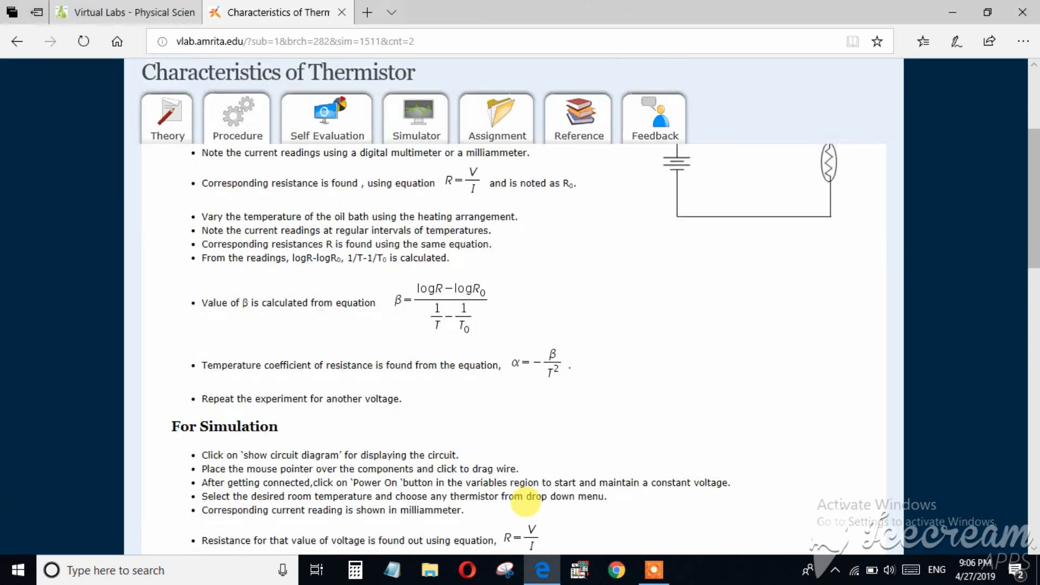
{"action": "scroll", "scroll_direction": "down", "scroll_amount": 3}
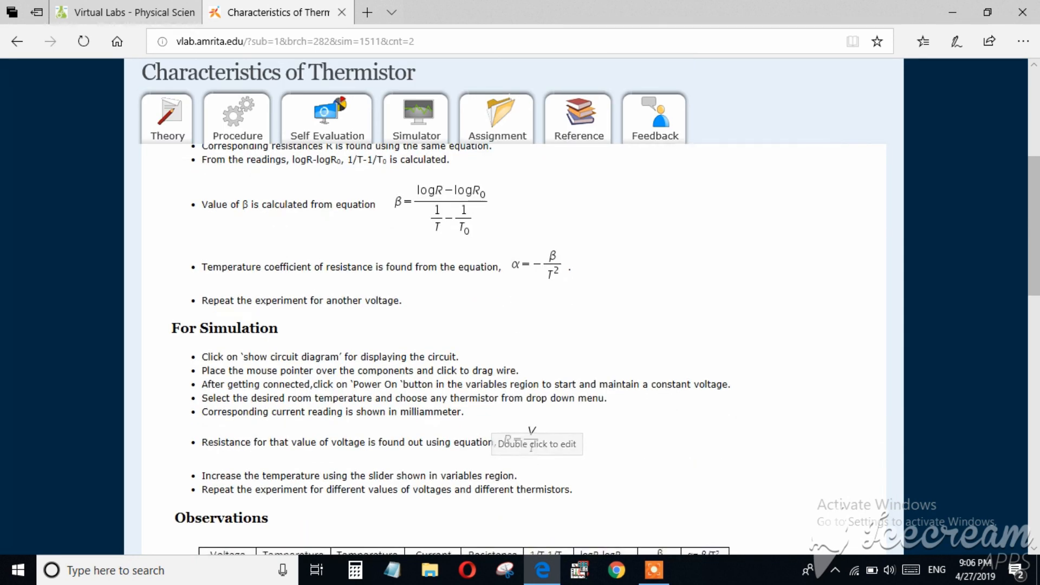
{"action": "scroll", "scroll_direction": "down", "scroll_amount": 3}
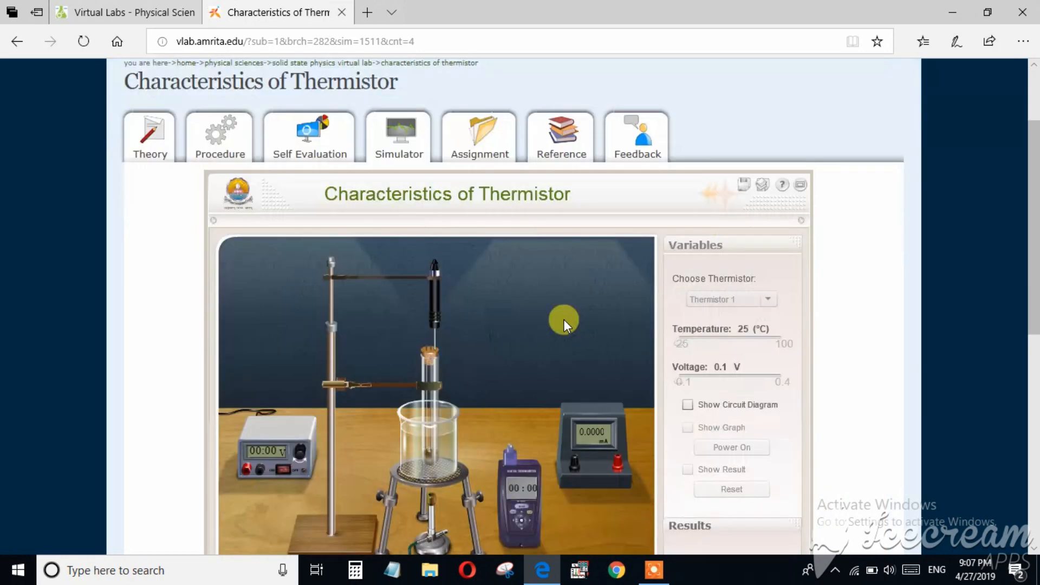
Show the circuit diagram and wire the supply, milliammeter, thermistor probe and thermometer.
{"action": "scroll", "scroll_direction": "down", "scroll_amount": 3}
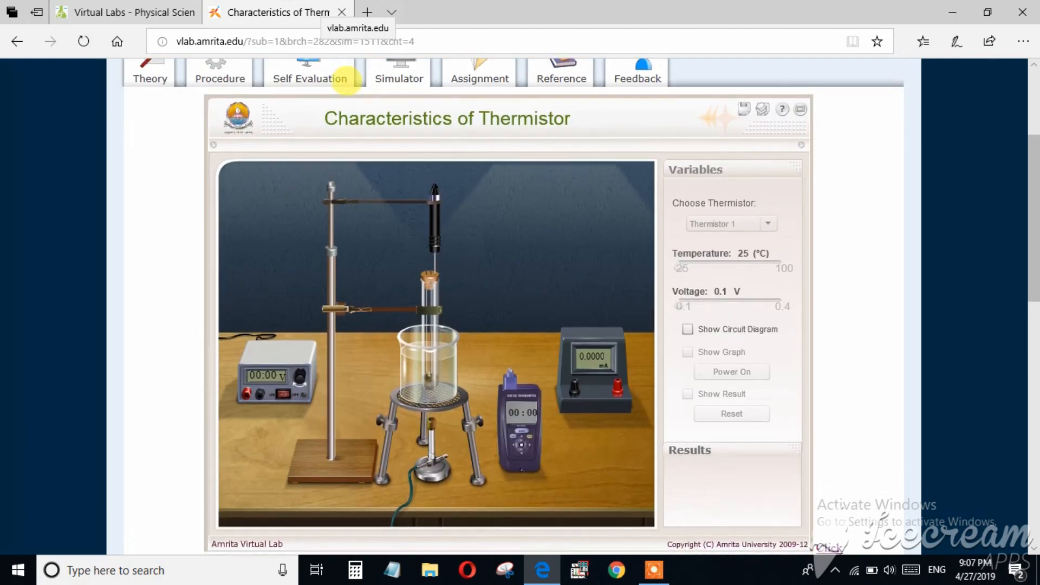
{"action": "left_click", "coordinate": [688, 328]}
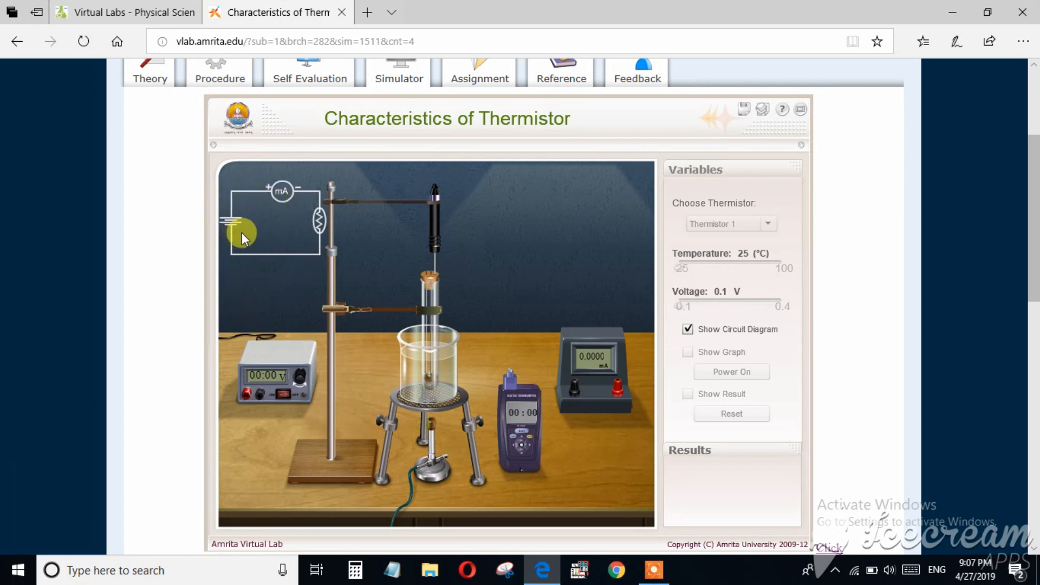
{"action": "mouse_move", "coordinate": [237, 224]}
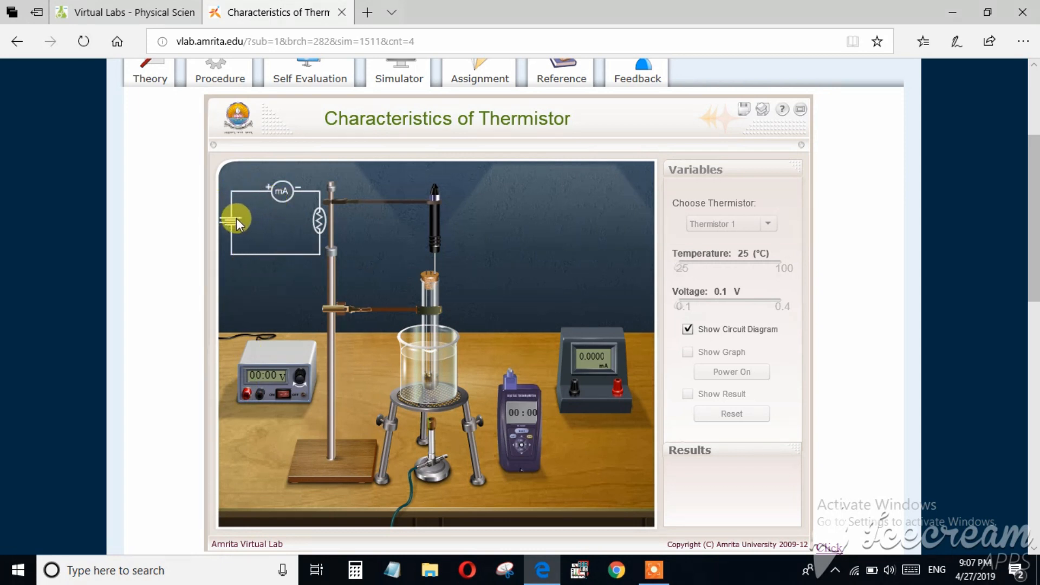
{"action": "mouse_move", "coordinate": [630, 408]}
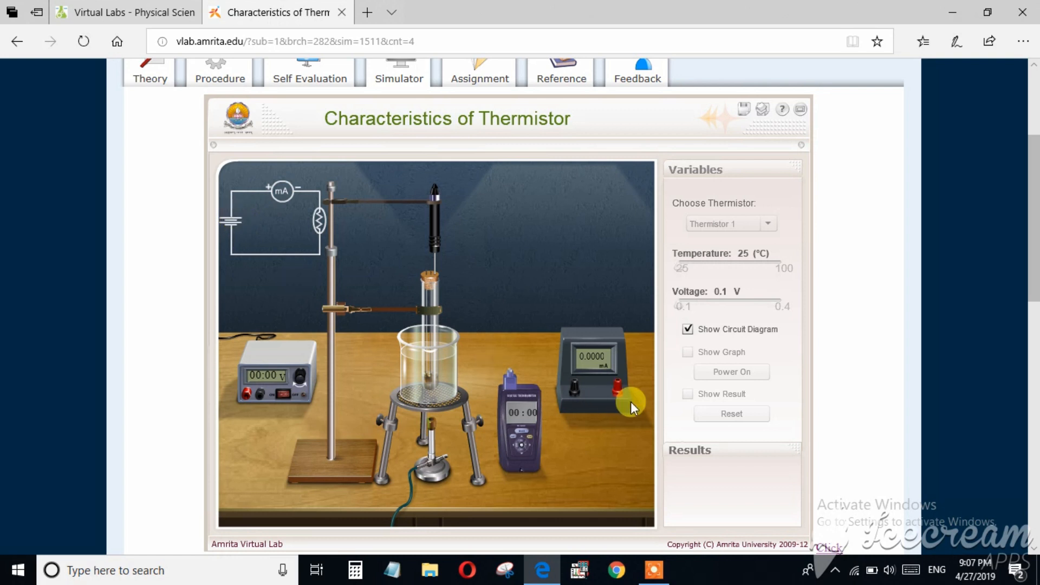
{"action": "mouse_move", "coordinate": [230, 225]}
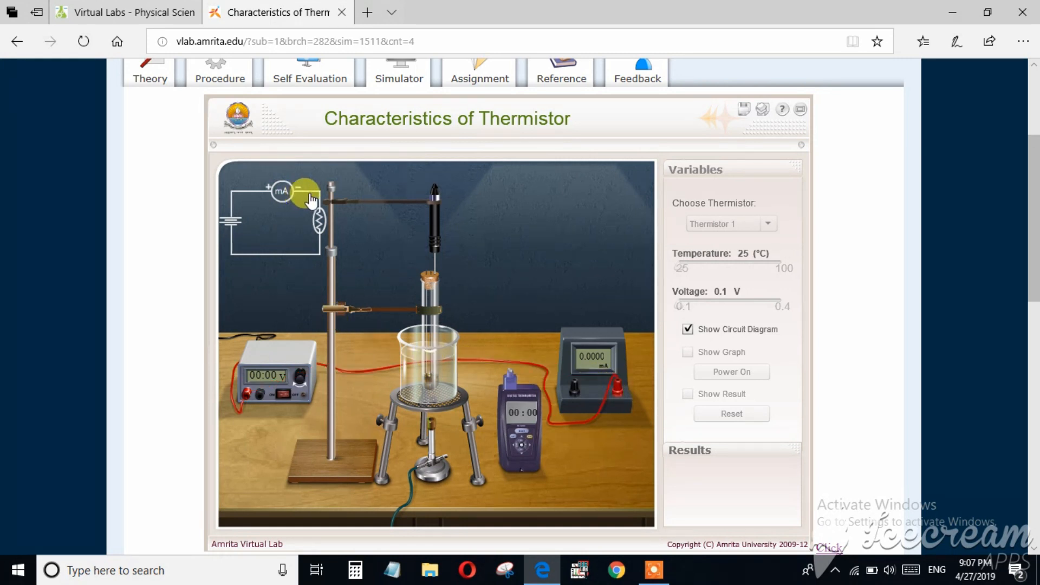
{"action": "mouse_move", "coordinate": [490, 326]}
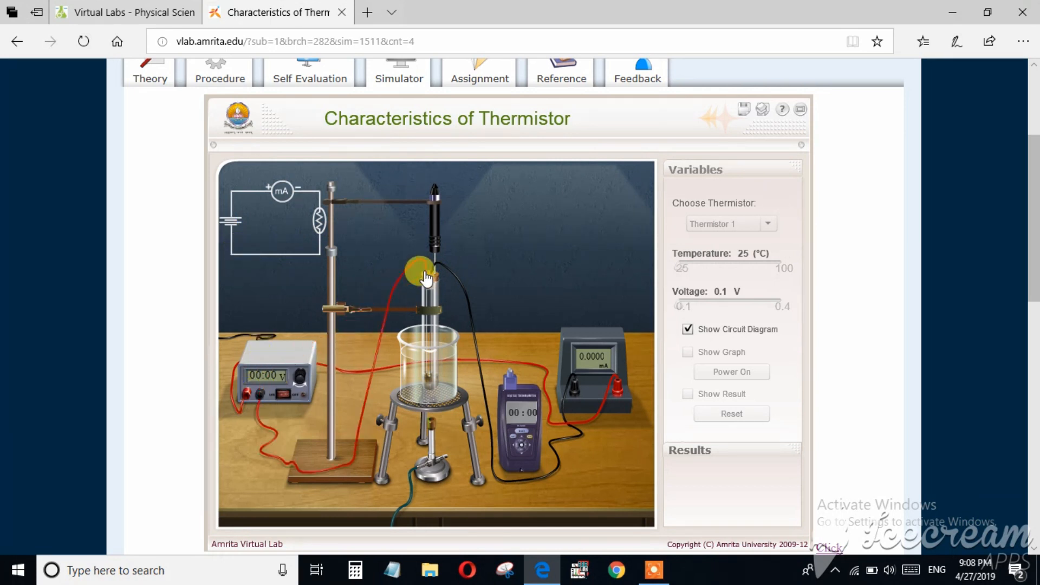
{"action": "left_click_drag", "start_coordinate": [425, 276], "coordinate": [441, 339]}
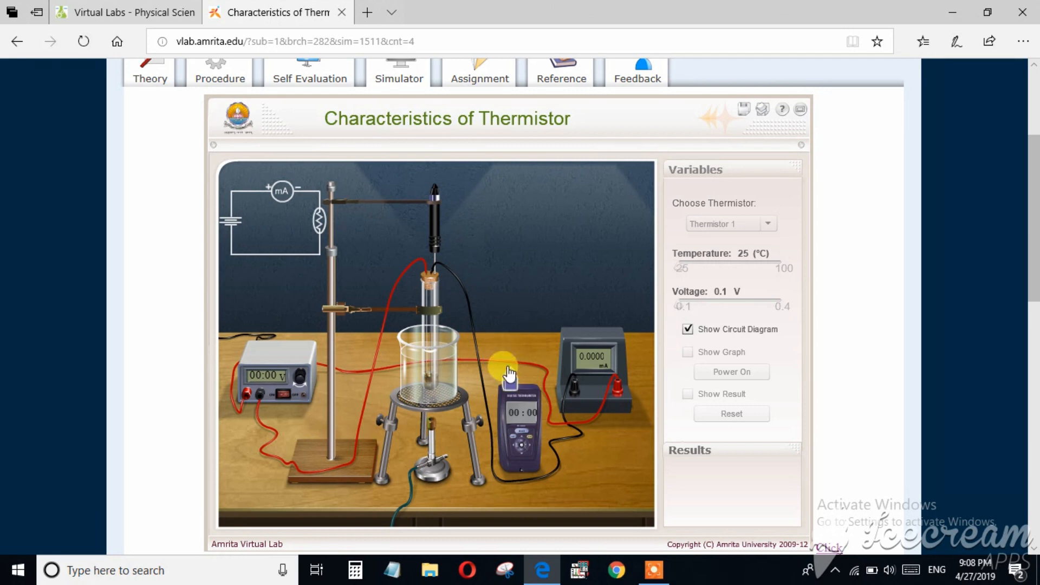
{"action": "left_click_drag", "start_coordinate": [508, 371], "coordinate": [435, 195]}
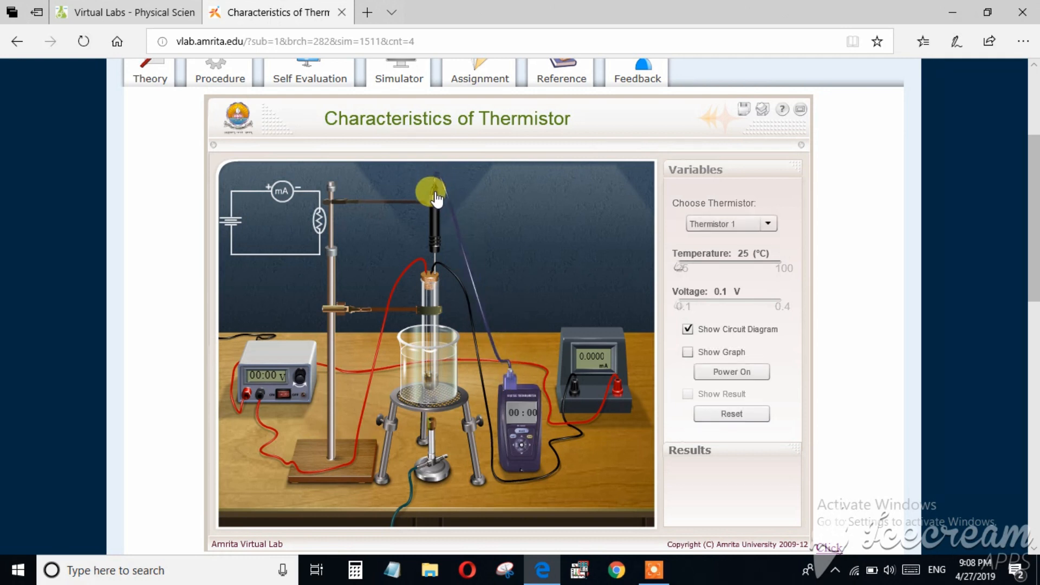
{"action": "left_click_drag", "start_coordinate": [434, 192], "coordinate": [607, 316]}
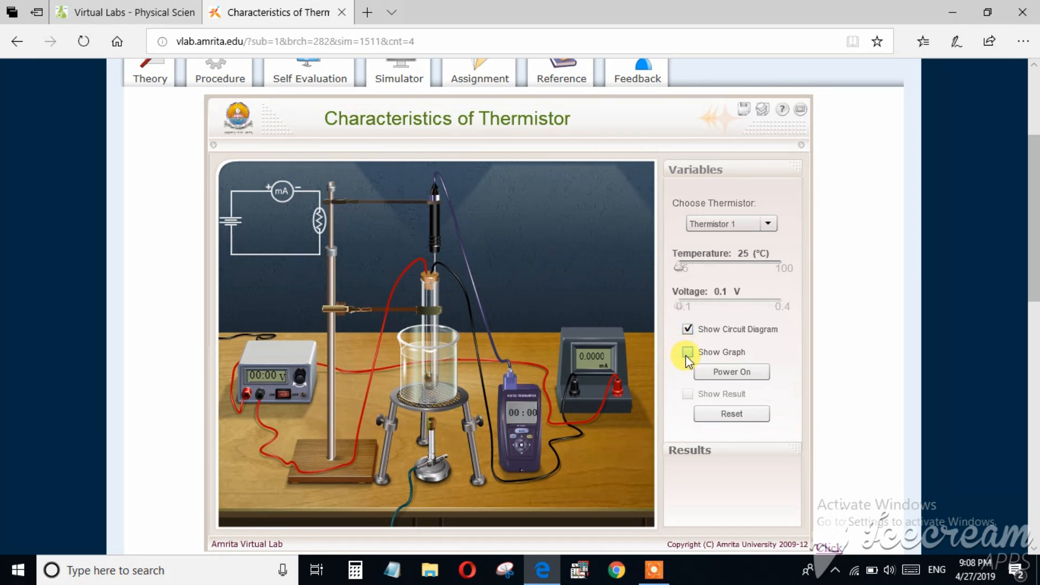
Display the logR−logR0 versus 1/T−1/T0 graph with Thermistor 1 kept selected.
{"action": "left_click", "coordinate": [688, 352]}
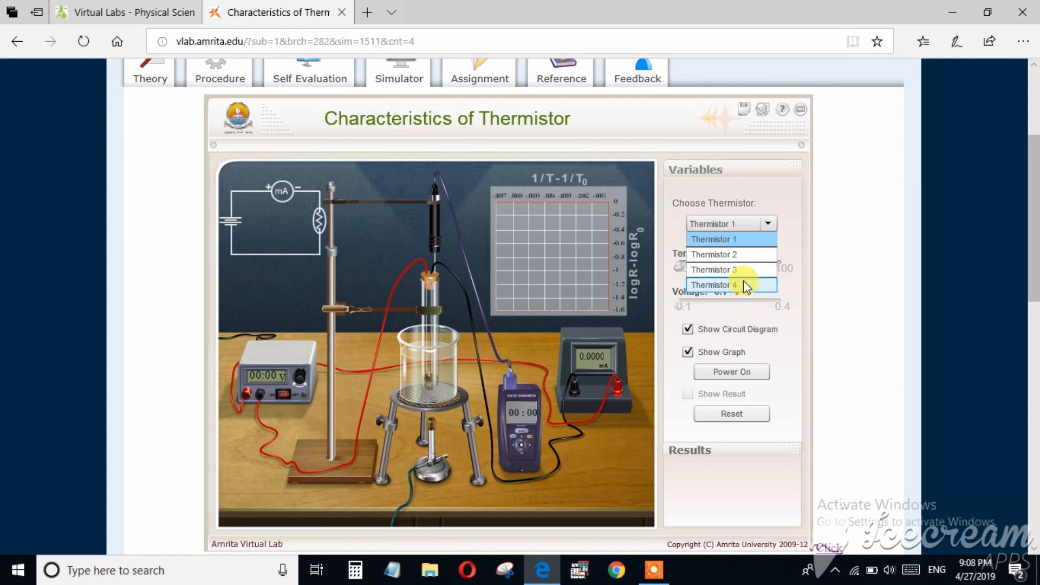
{"action": "left_click", "coordinate": [716, 239]}
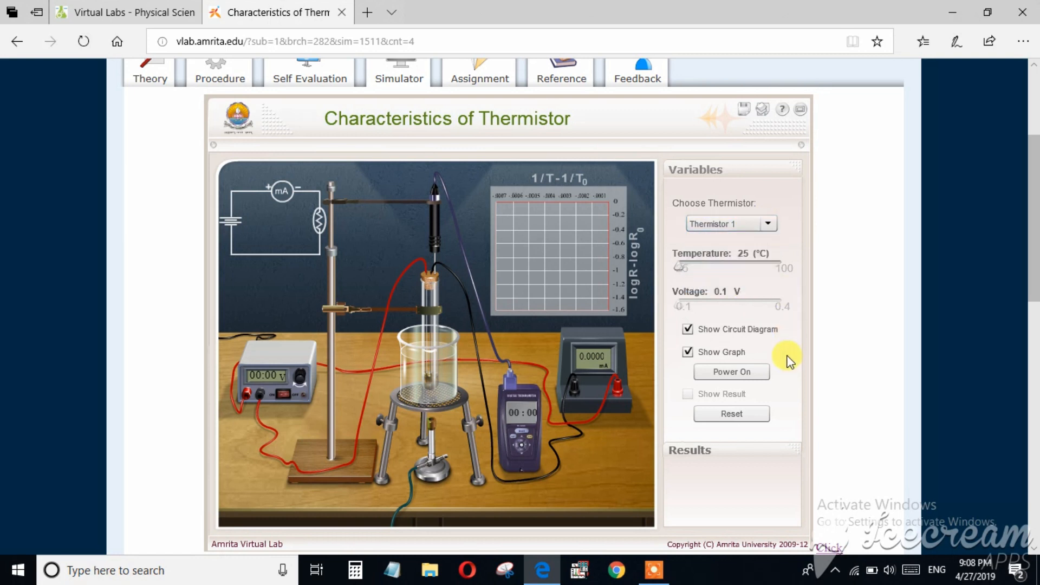
{"action": "mouse_move", "coordinate": [688, 310]}
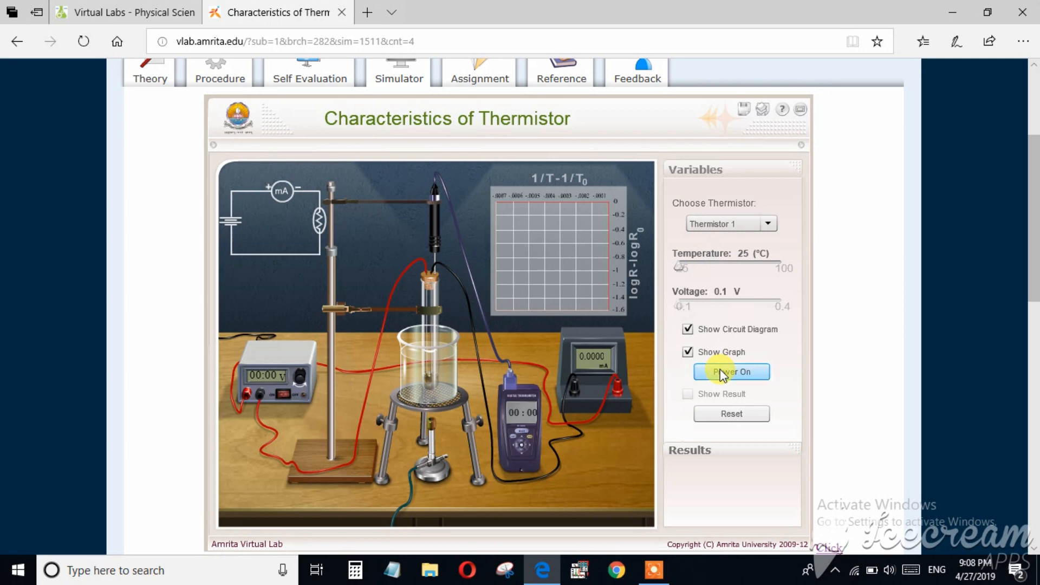
Power on the circuit, reading 0.1 V, 1 mA and 25 °C, then scroll down.
{"action": "left_click", "coordinate": [730, 372]}
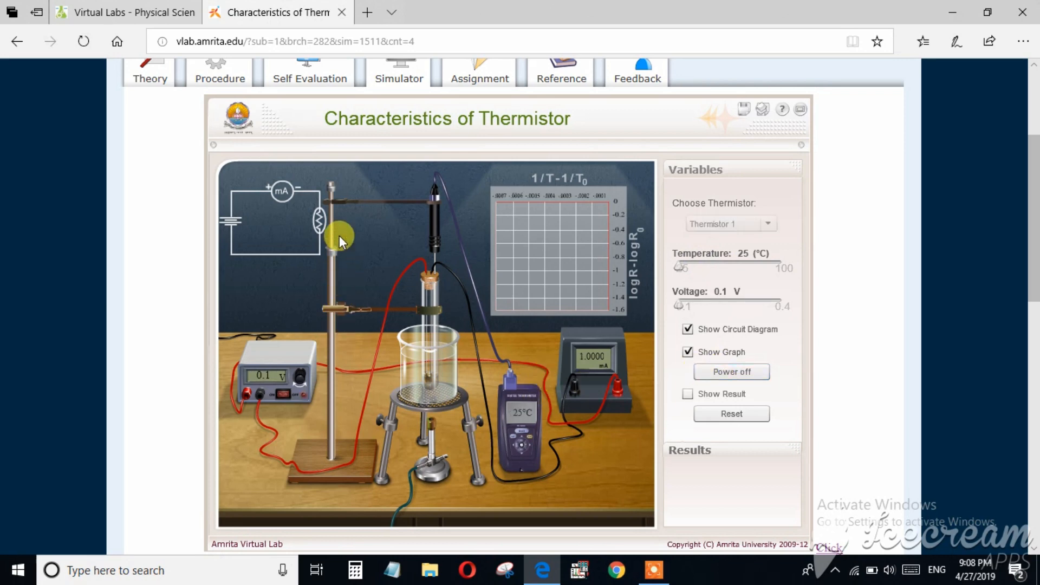
{"action": "scroll", "scroll_direction": "down", "scroll_amount": 3}
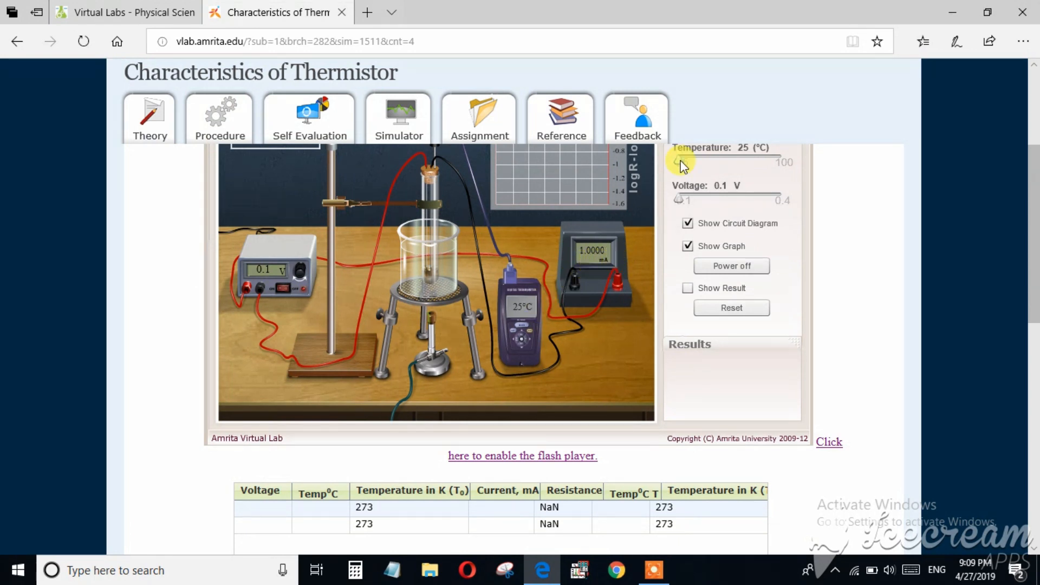
Sweep the temperature through 42, 92 and 80 °C, set 0.2 V, then return to 25 °C.
{"action": "left_click_drag", "start_coordinate": [678, 162], "coordinate": [706, 162]}
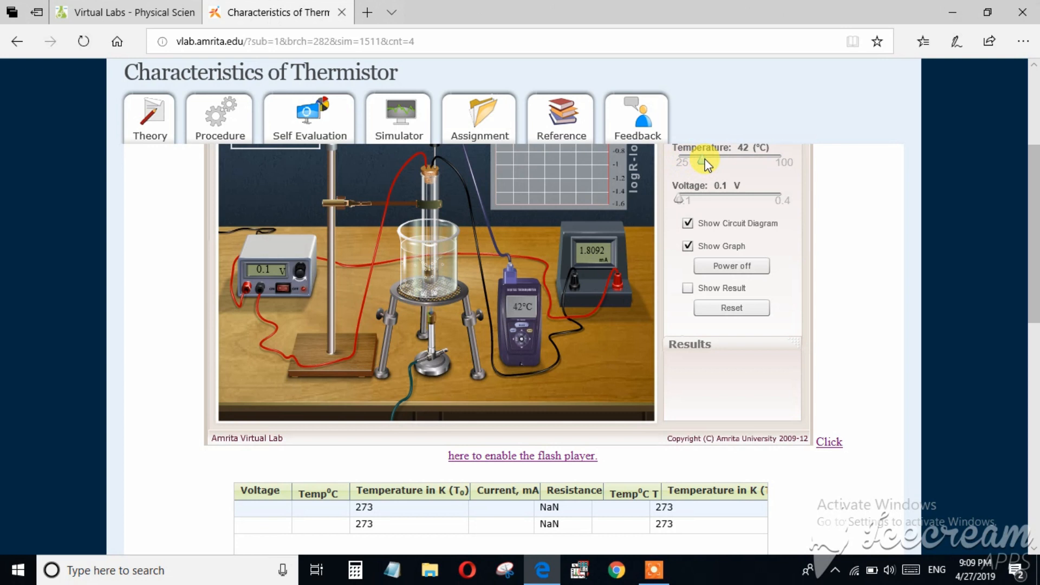
{"action": "left_click_drag", "start_coordinate": [705, 162], "coordinate": [730, 161]}
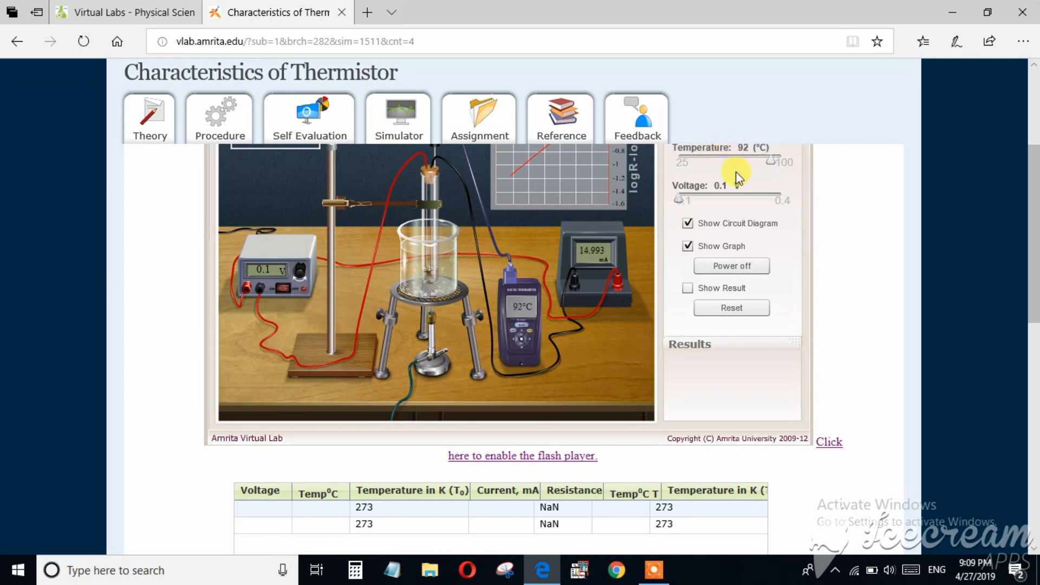
{"action": "left_click_drag", "start_coordinate": [736, 163], "coordinate": [680, 163]}
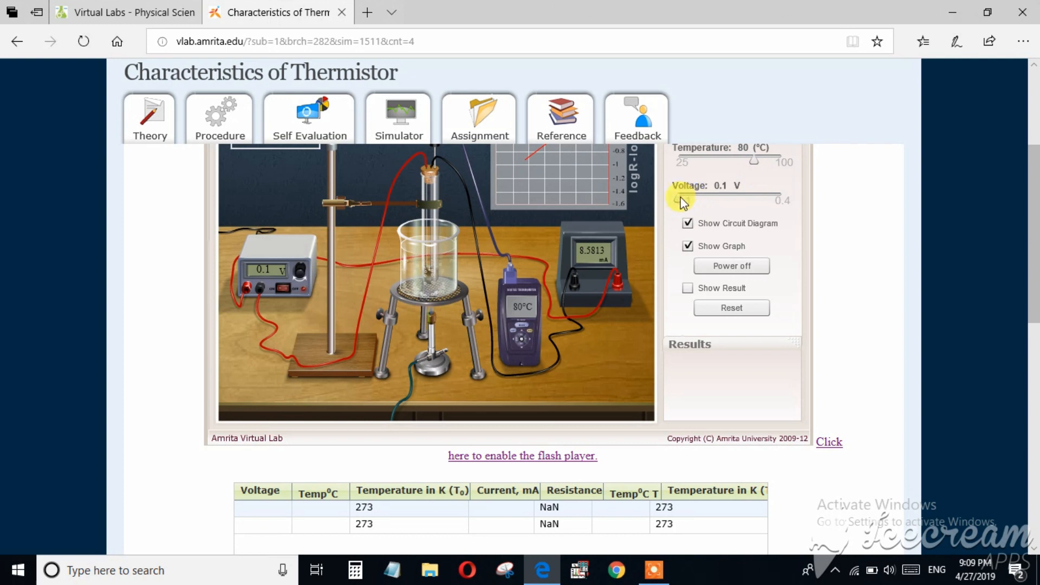
{"action": "left_click_drag", "start_coordinate": [679, 200], "coordinate": [710, 200]}
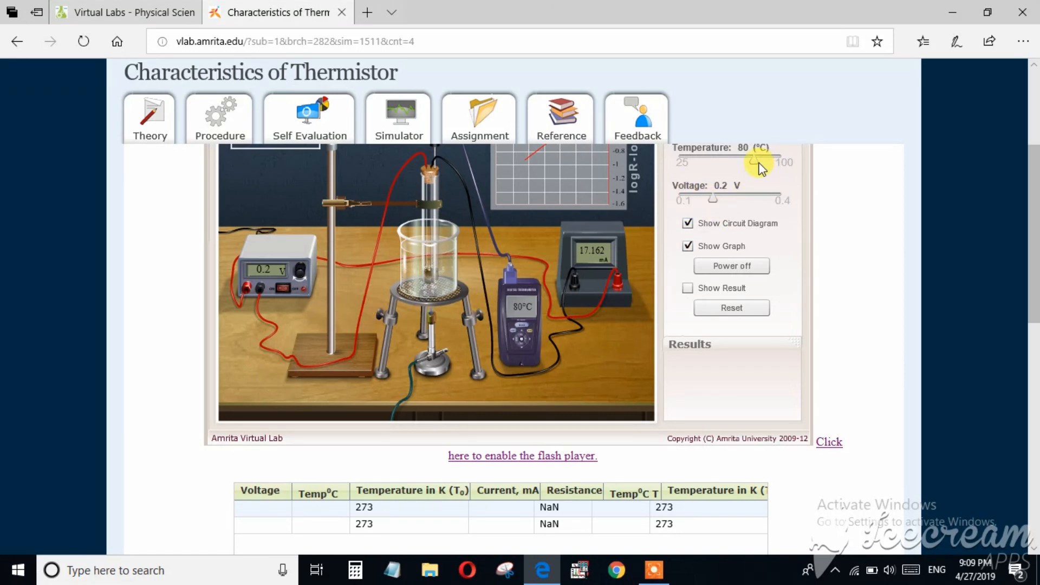
{"action": "left_click_drag", "start_coordinate": [760, 163], "coordinate": [682, 162]}
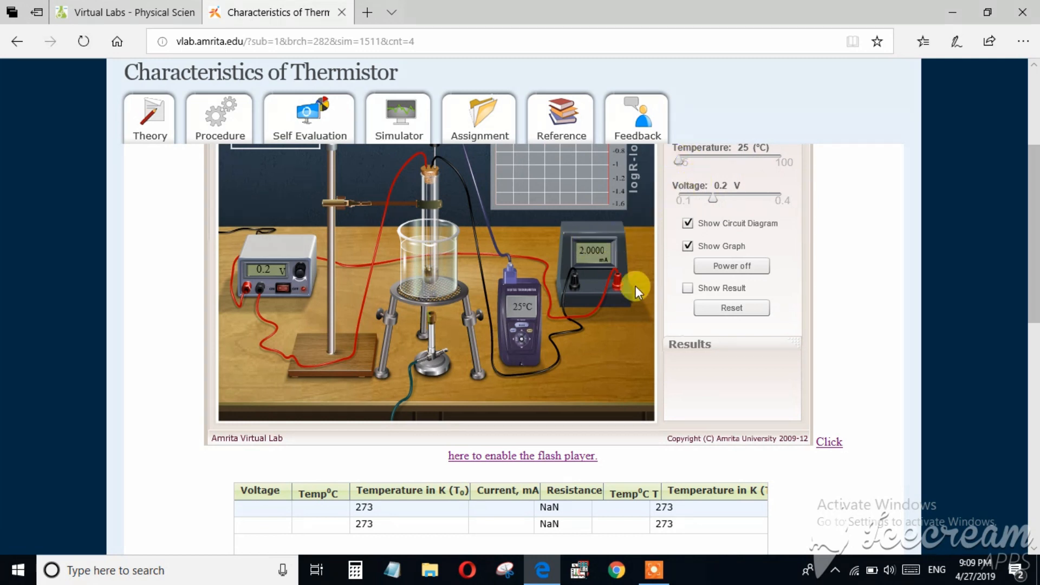
{"action": "mouse_move", "coordinate": [609, 243]}
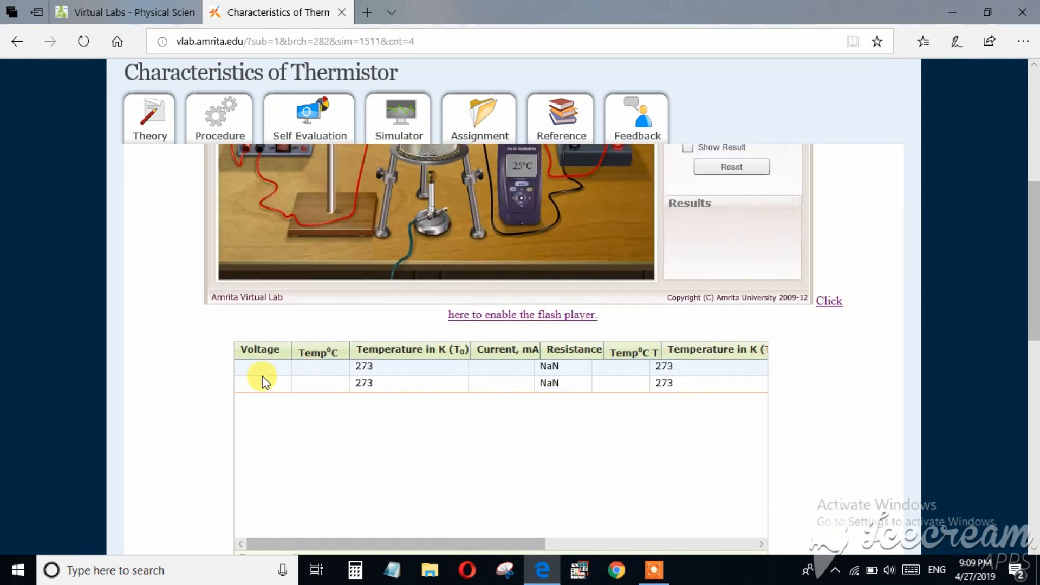
{"action": "left_click", "coordinate": [261, 367]}
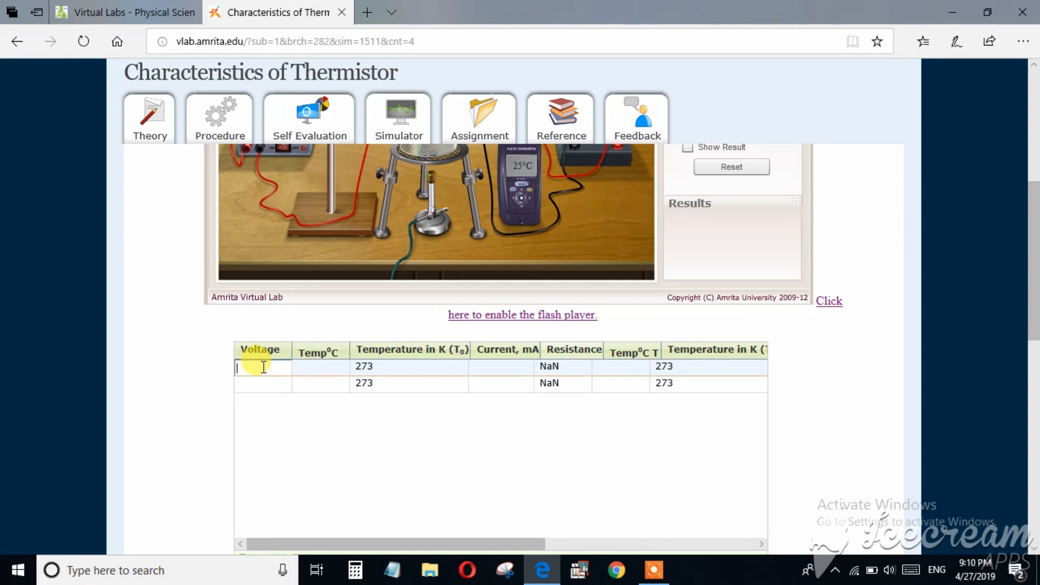
{"action": "type", "text": "0.1"}
{"action": "left_click", "coordinate": [320, 366]}
{"action": "type", "text": "25"}
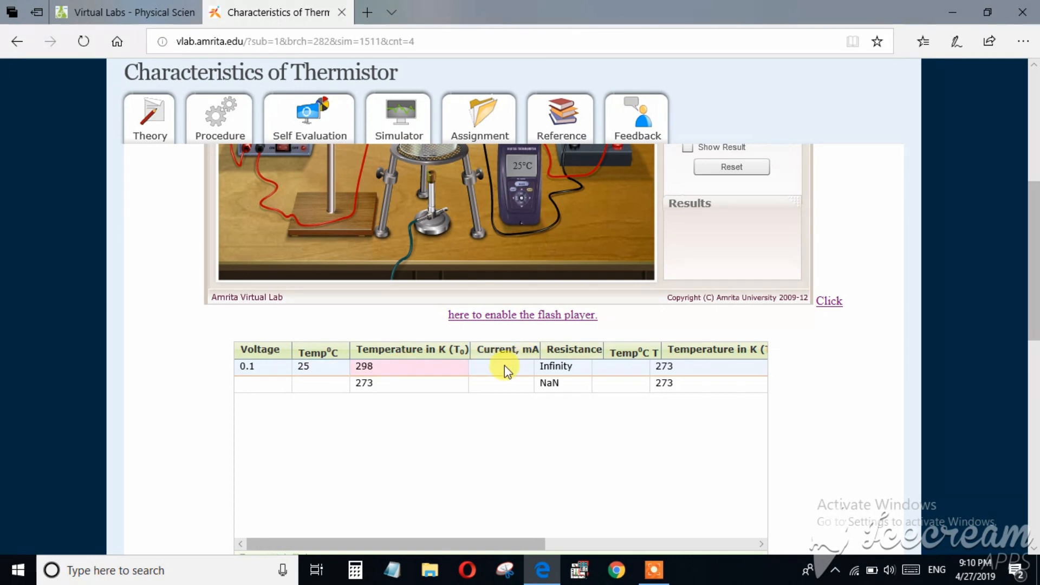
{"action": "left_click", "coordinate": [501, 367]}
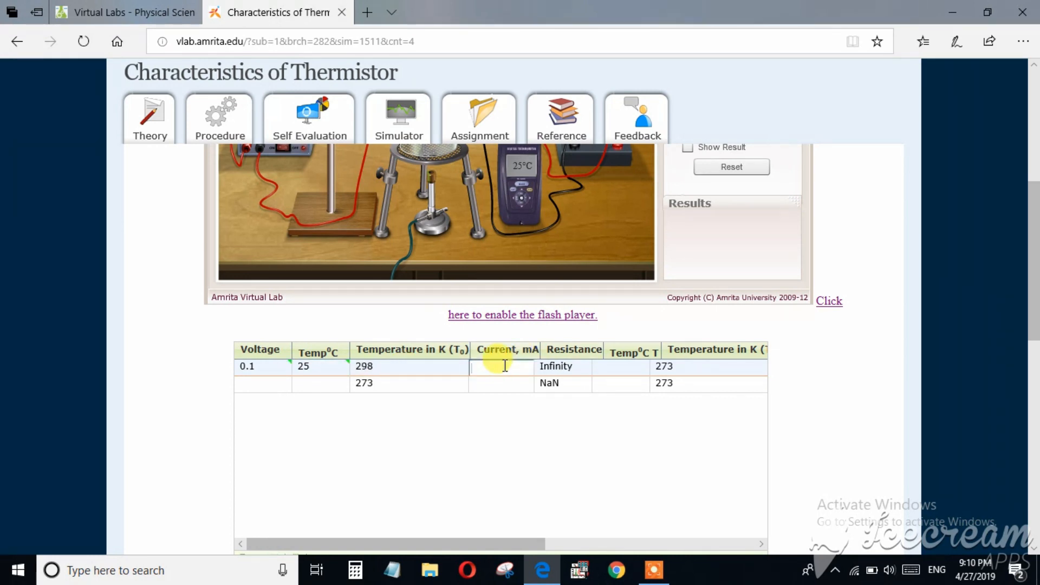
{"action": "left_click", "coordinate": [501, 366]}
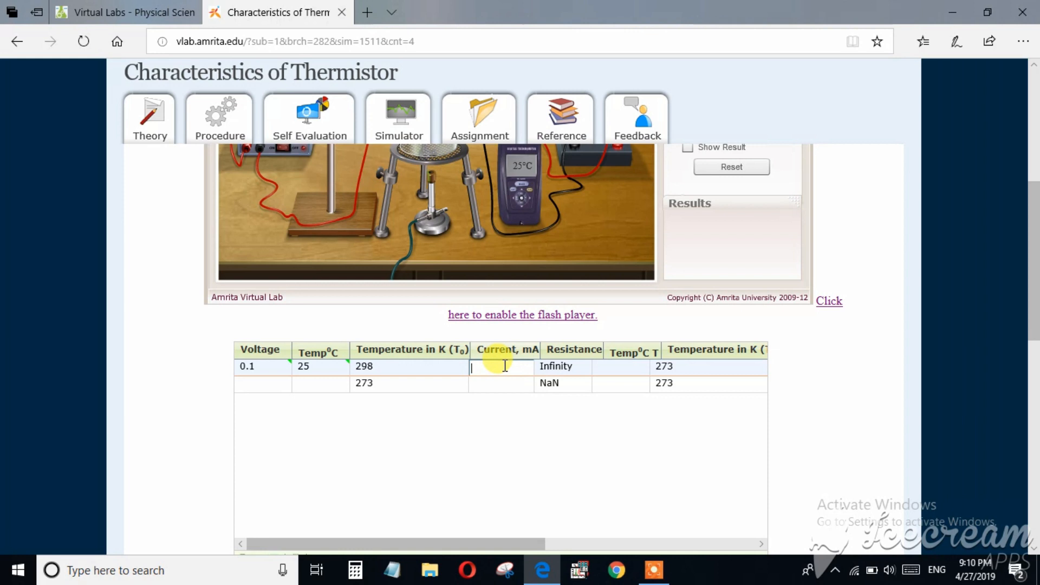
{"action": "type", "text": "1"}
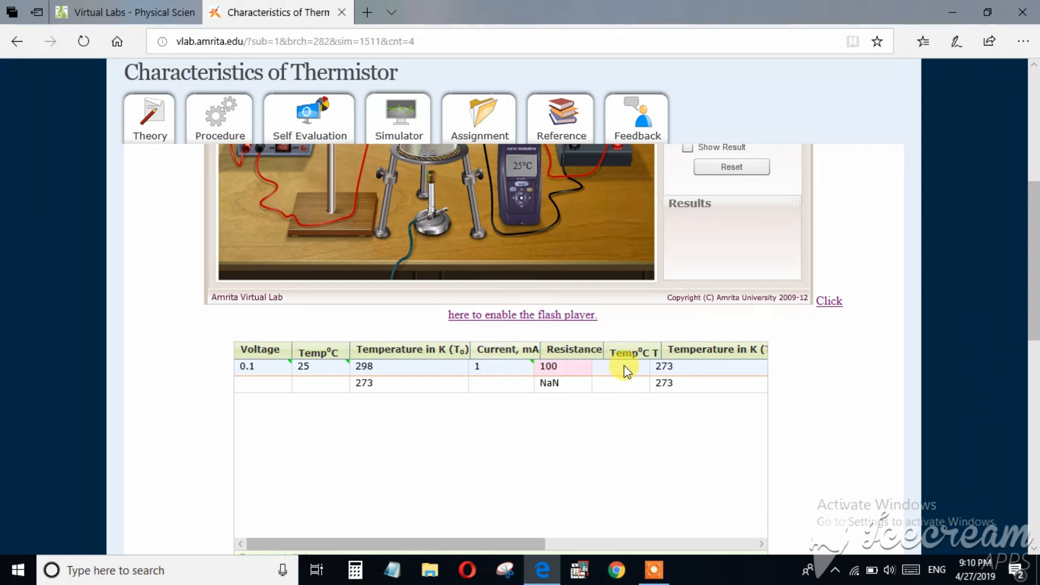
{"action": "left_click", "coordinate": [620, 367]}
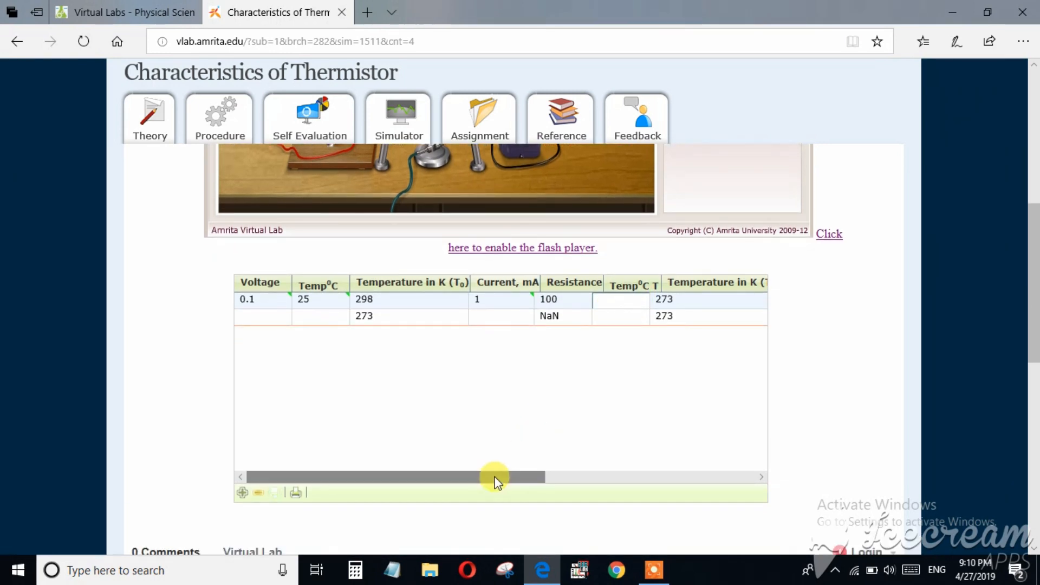
{"action": "left_click_drag", "start_coordinate": [494, 476], "coordinate": [680, 476]}
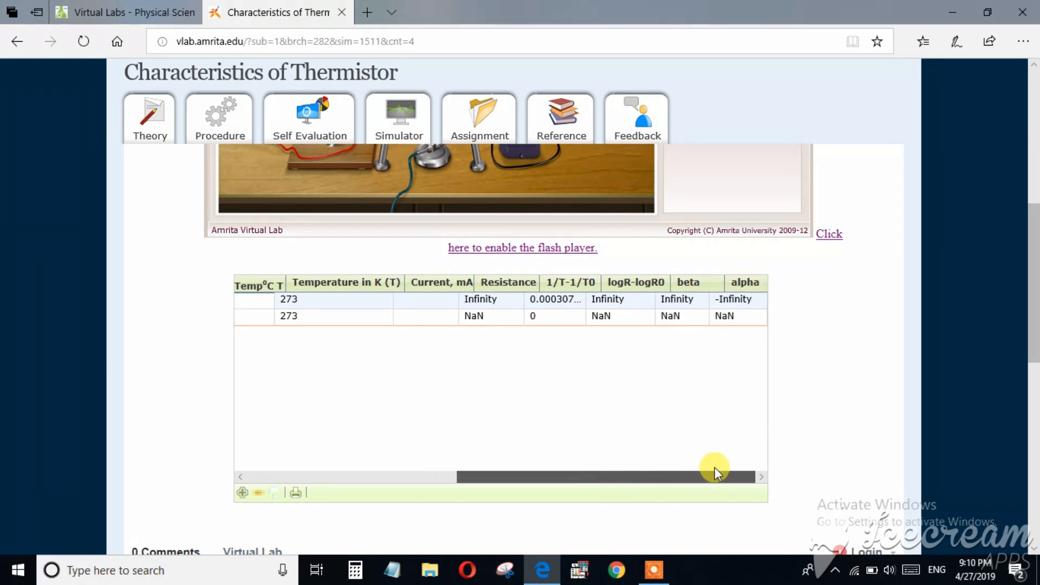
{"action": "left_click_drag", "start_coordinate": [715, 476], "coordinate": [361, 476]}
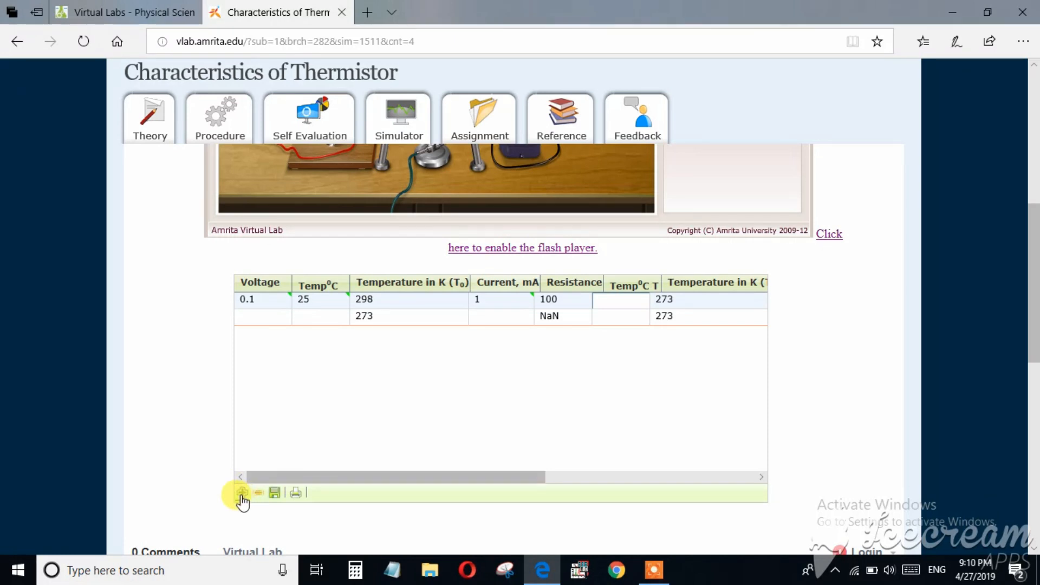
Insert new blank rows into the thermistor readings table with the + icon.
{"action": "left_click", "coordinate": [242, 492]}
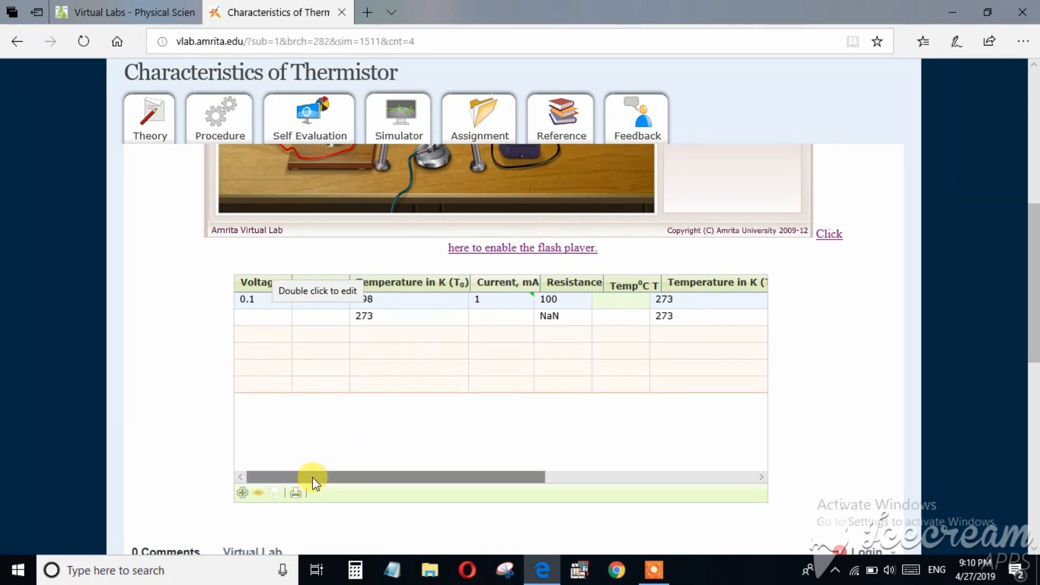
{"action": "scroll", "scroll_direction": "down", "scroll_amount": 3}
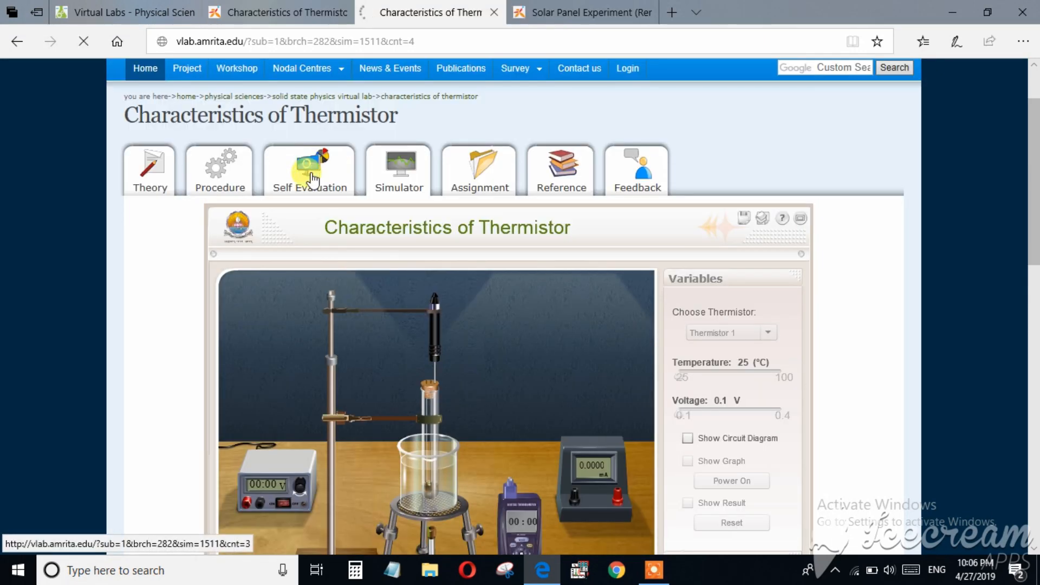
Open the thermistor Self Evaluation tab and scroll through its multiple-choice questions.
{"action": "left_click", "coordinate": [309, 169]}
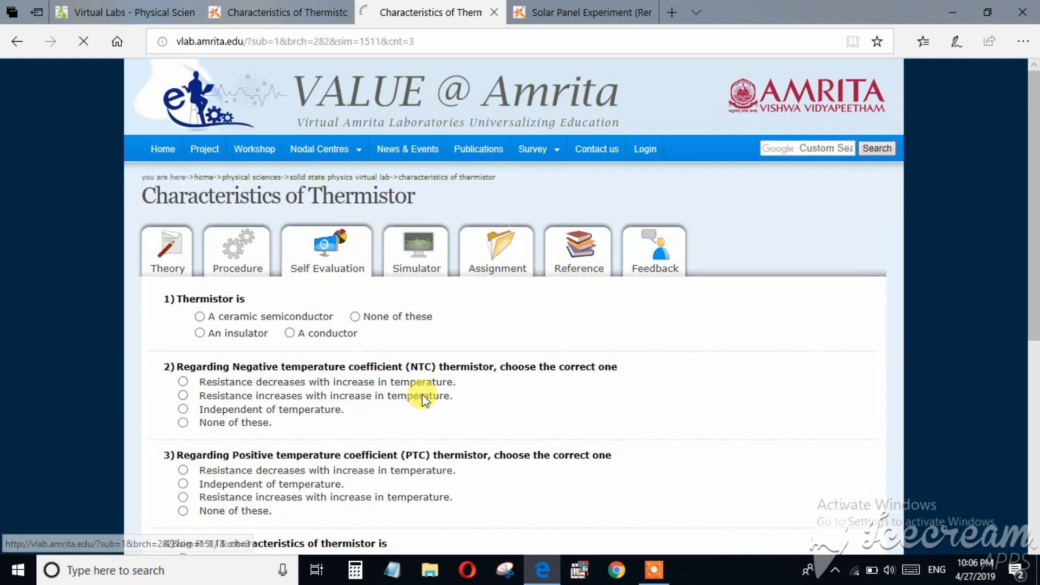
{"action": "scroll", "scroll_direction": "down", "scroll_amount": 3}
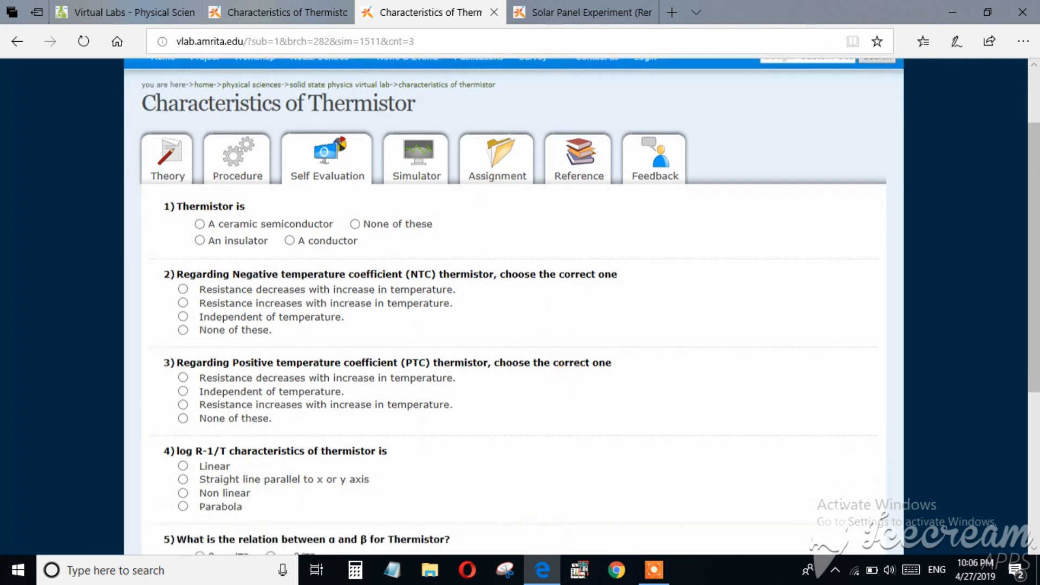
{"action": "scroll", "scroll_direction": "down", "scroll_amount": 3}
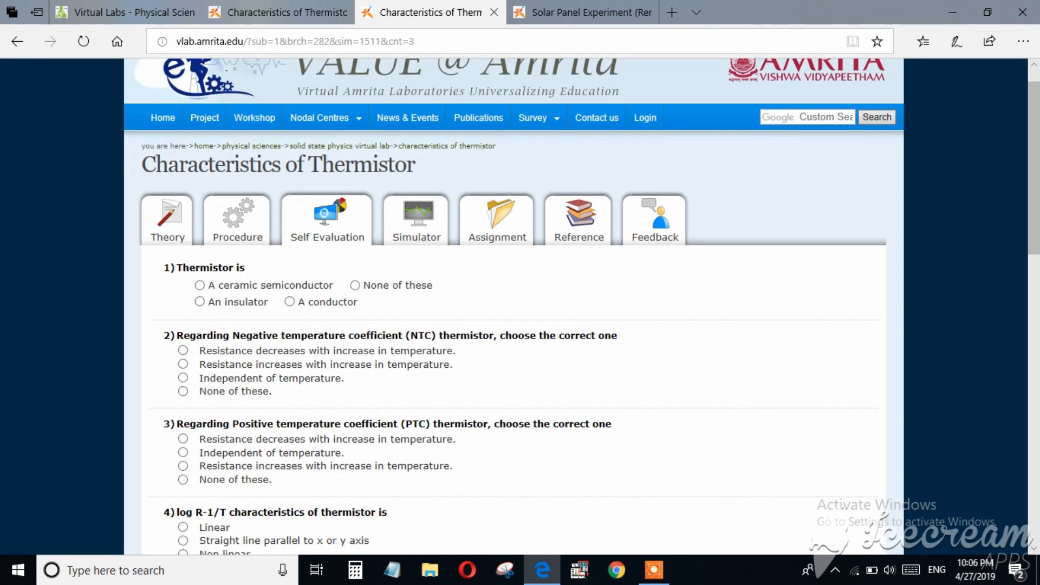
{"action": "left_click", "coordinate": [123, 12]}
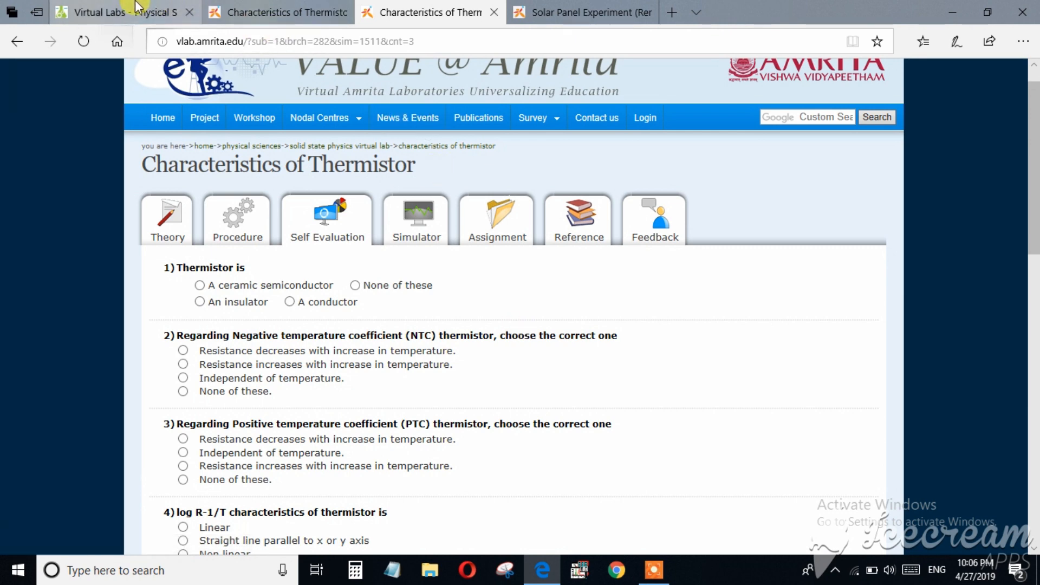
Return to the Virtual Labs physical sciences list and enter Virtual Modern Physics Lab.
{"action": "left_click", "coordinate": [119, 12]}
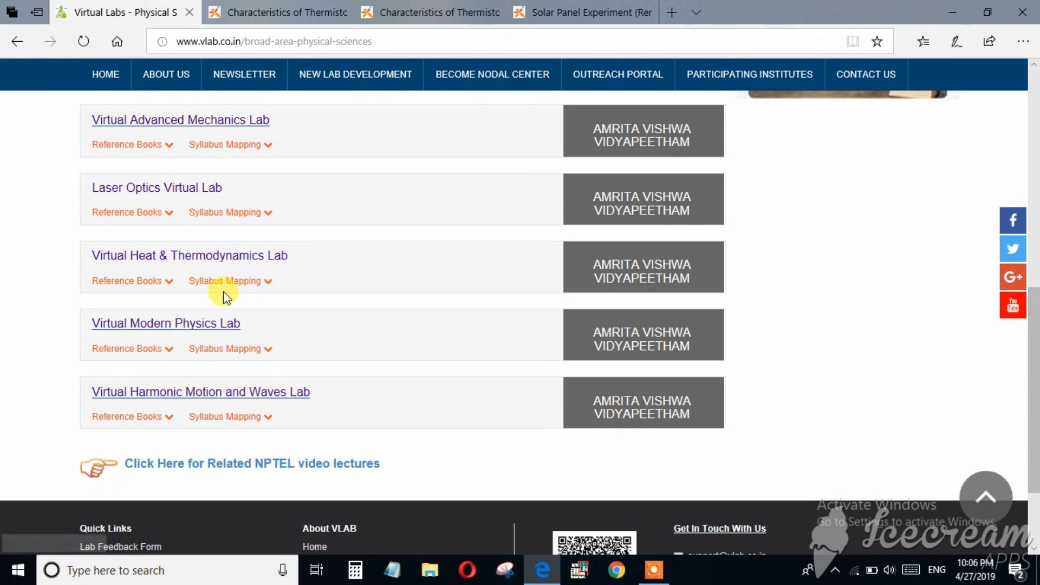
{"action": "mouse_move", "coordinate": [166, 323]}
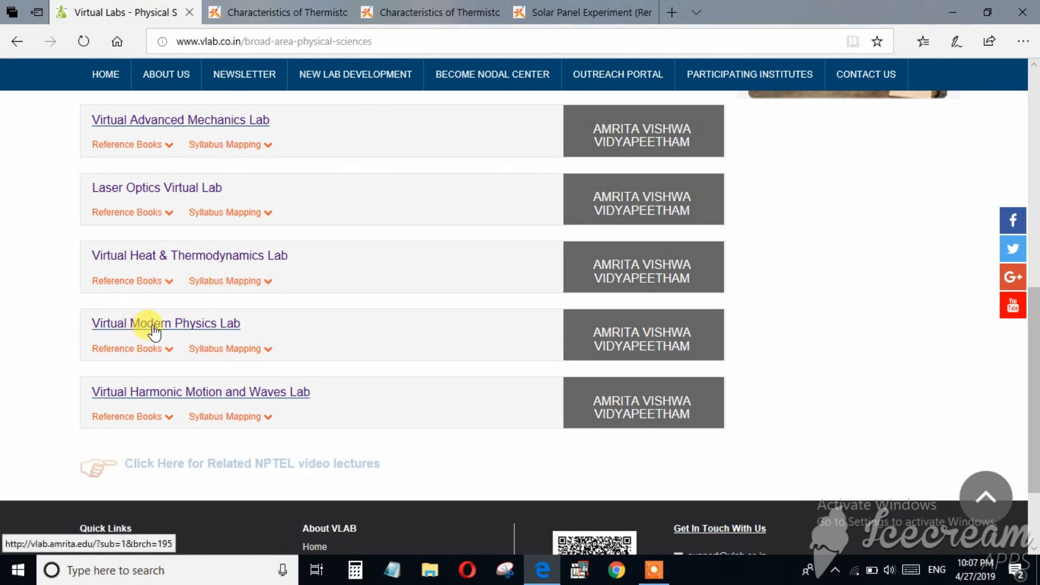
{"action": "left_click", "coordinate": [165, 323]}
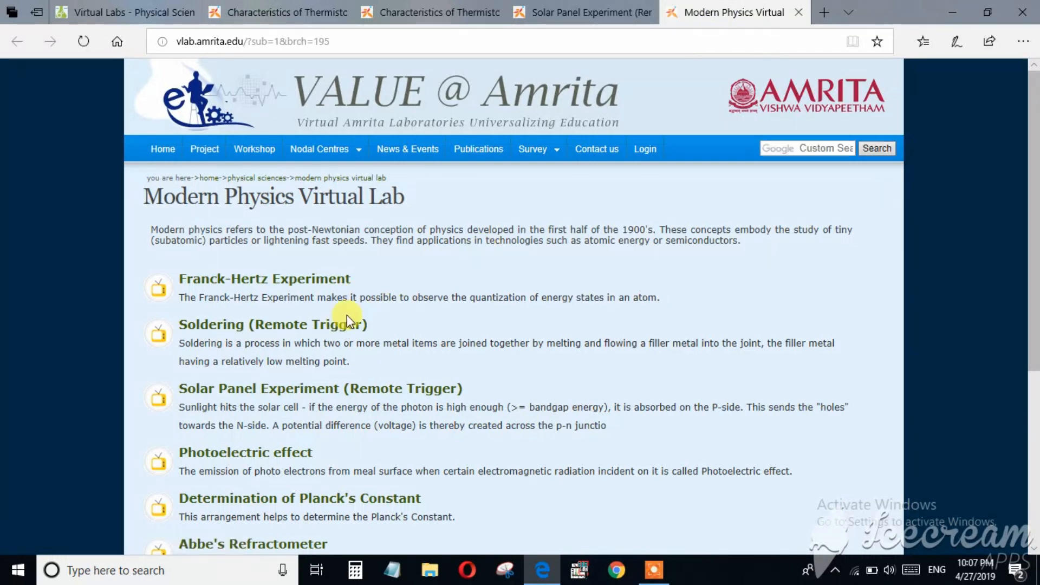
{"action": "mouse_move", "coordinate": [312, 402]}
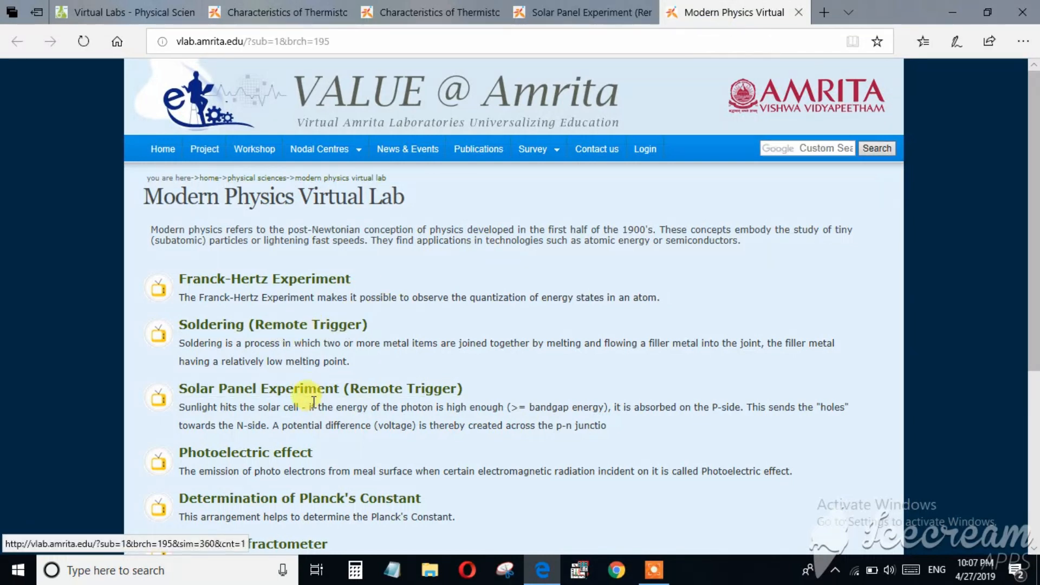
{"action": "mouse_move", "coordinate": [309, 388]}
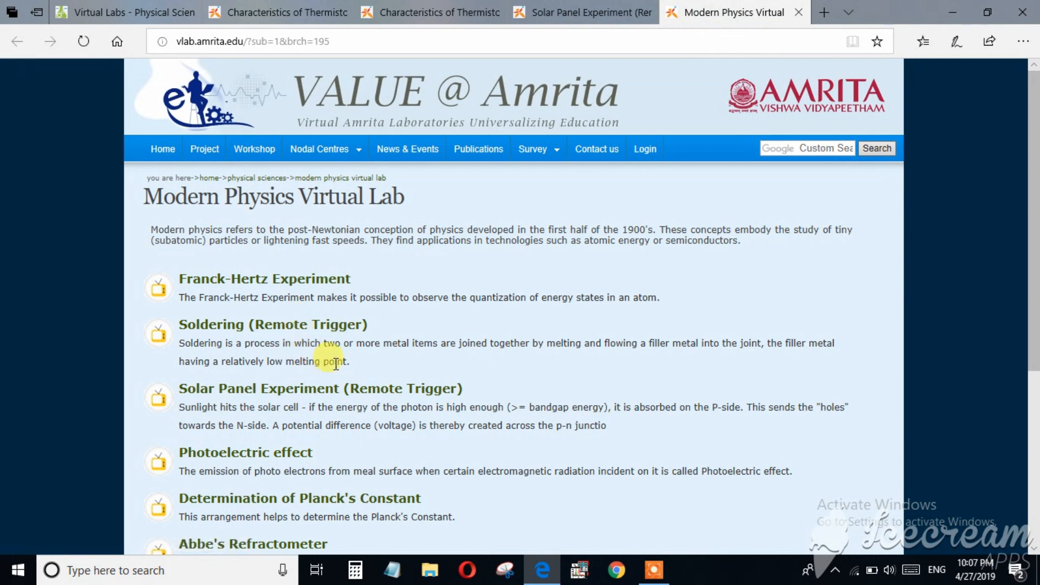
{"action": "mouse_move", "coordinate": [526, 41]}
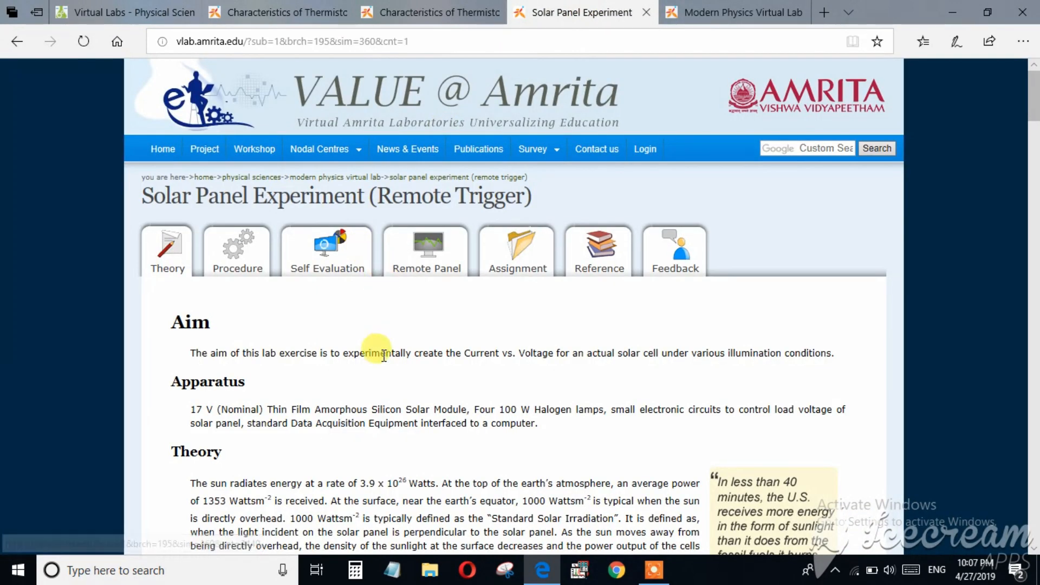
Scroll the Solar Panel Theory page down to the embedded video below Figure 1.
{"action": "scroll", "scroll_direction": "down", "scroll_amount": 3}
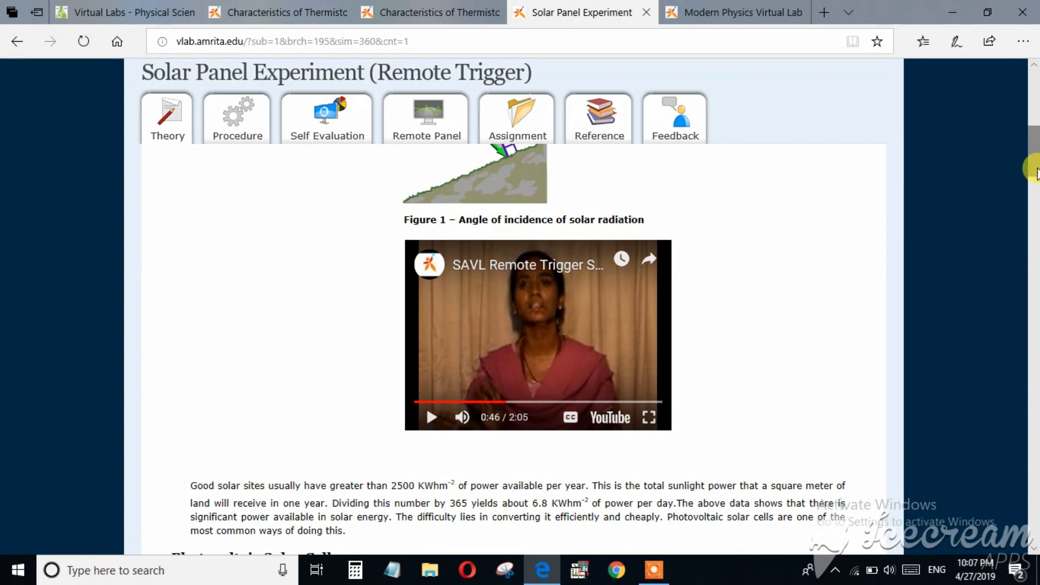
{"action": "scroll", "scroll_direction": "down", "scroll_amount": 3}
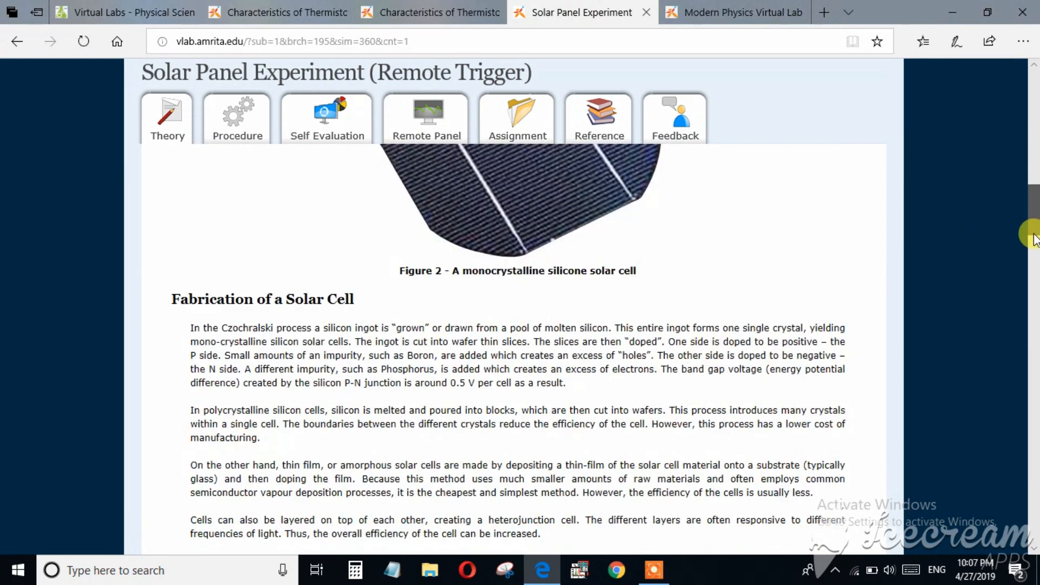
{"action": "scroll", "scroll_direction": "down", "scroll_amount": 3}
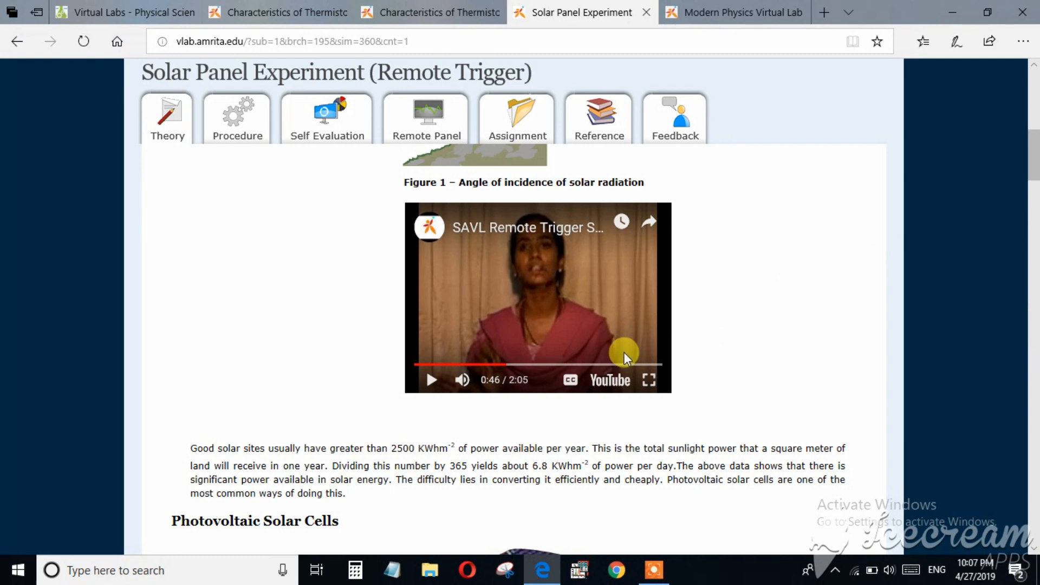
{"action": "mouse_move", "coordinate": [488, 271]}
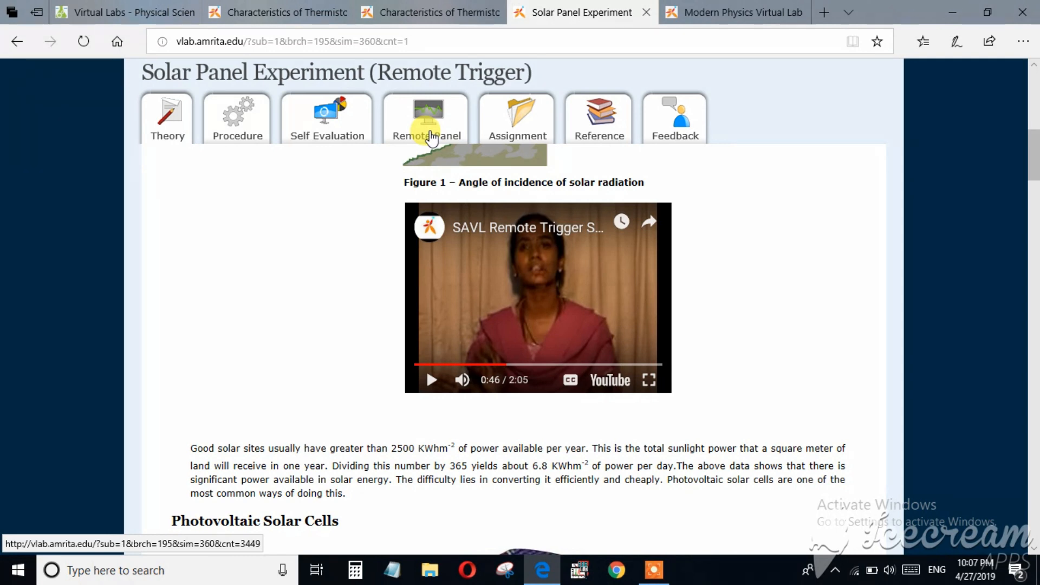
{"action": "mouse_move", "coordinate": [531, 259]}
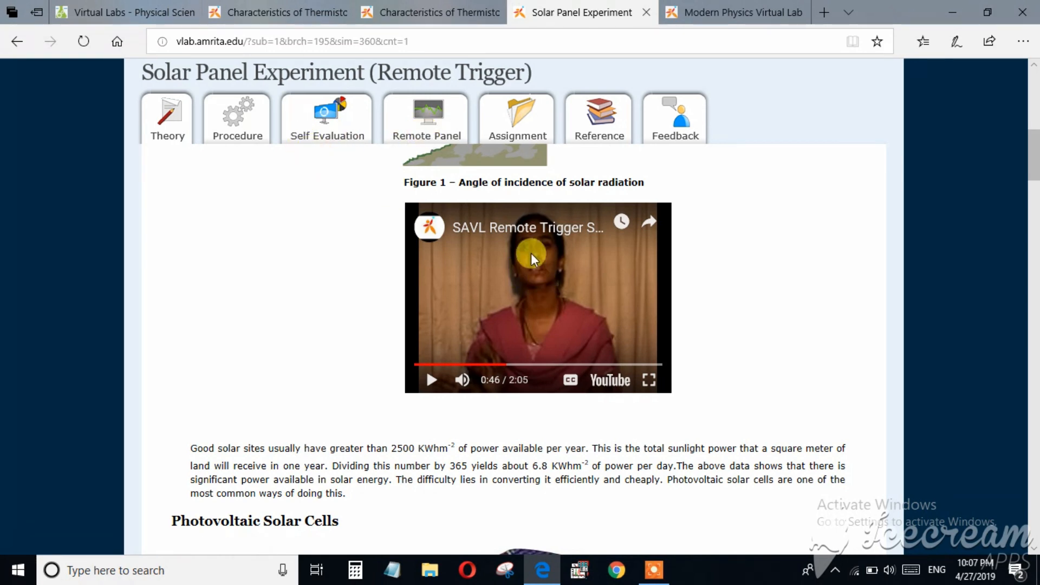
{"action": "scroll", "scroll_direction": "down", "scroll_amount": 3}
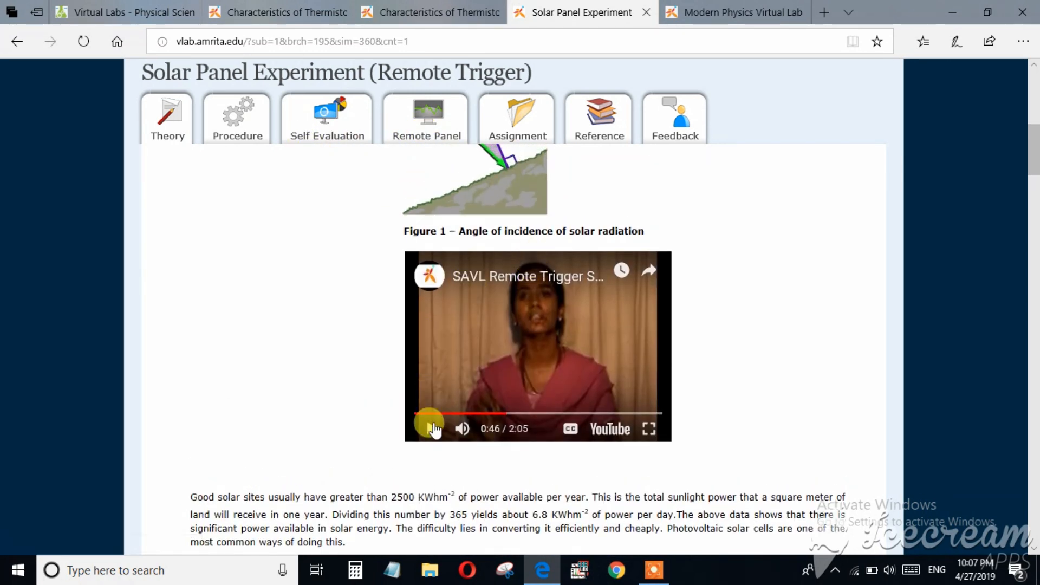
Play the SAVL Remote Trigger solar panel video full screen, pausing once and resuming.
{"action": "left_click", "coordinate": [430, 429]}
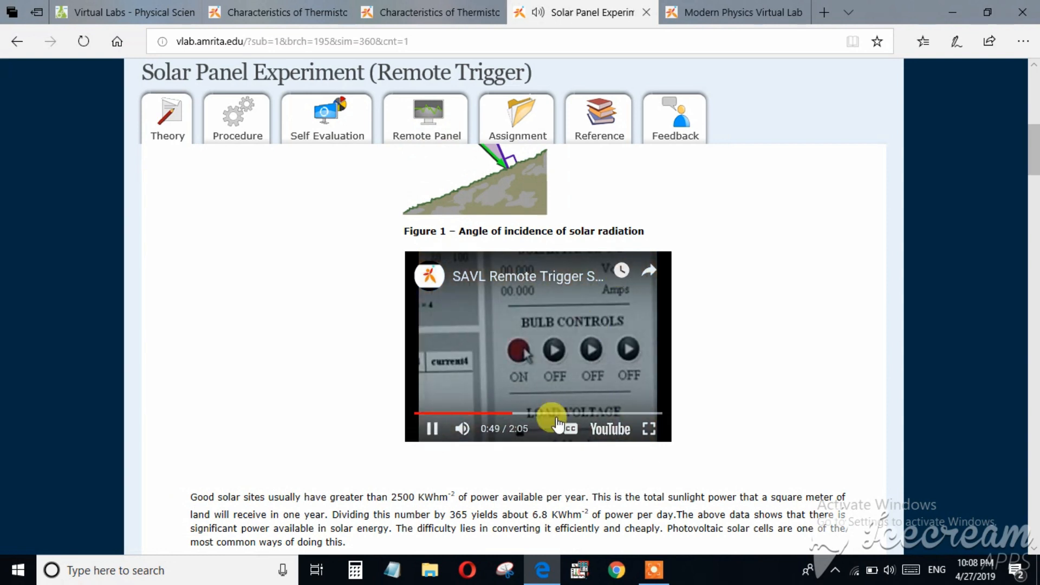
{"action": "left_click", "coordinate": [649, 428]}
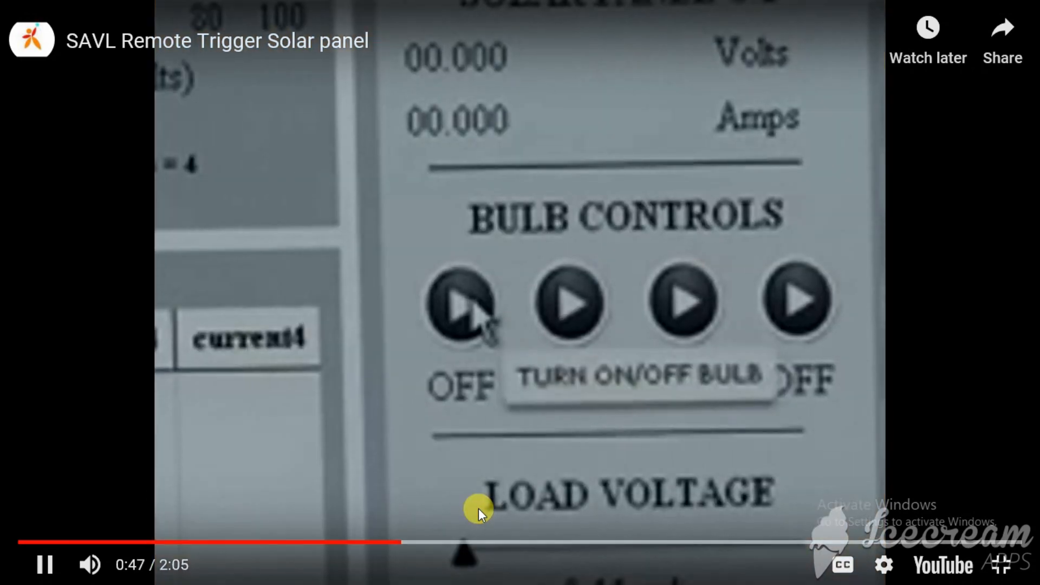
{"action": "left_click", "coordinate": [458, 304]}
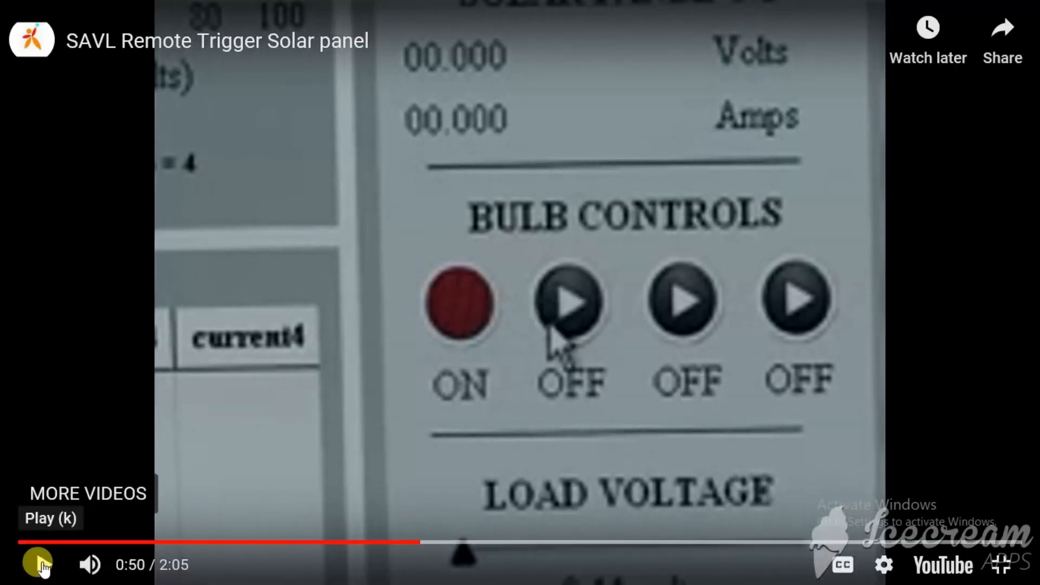
{"action": "left_click", "coordinate": [45, 564]}
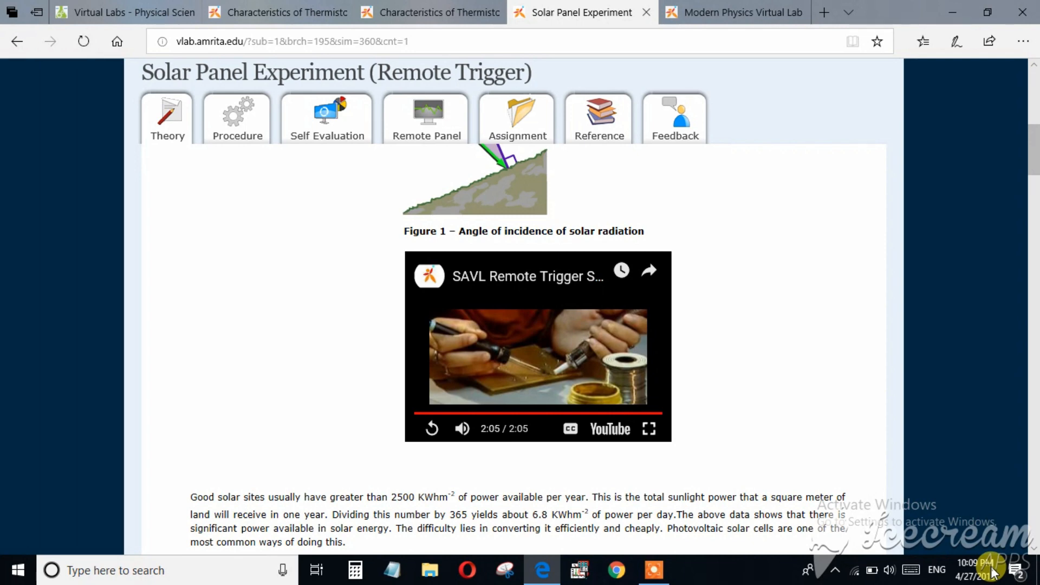
{"action": "scroll", "scroll_direction": "down", "scroll_amount": 3}
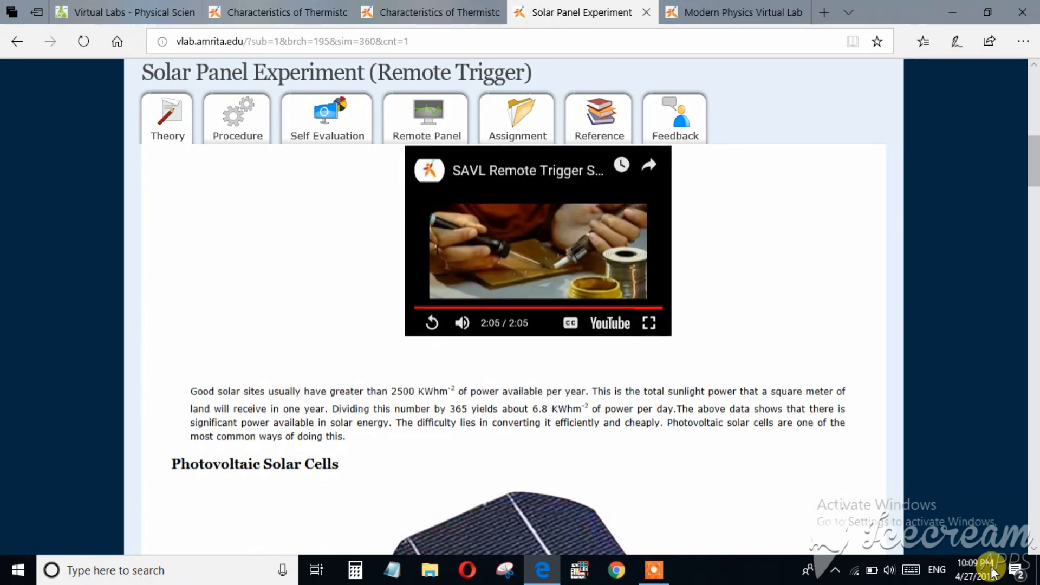
{"action": "scroll", "scroll_direction": "down", "scroll_amount": 3}
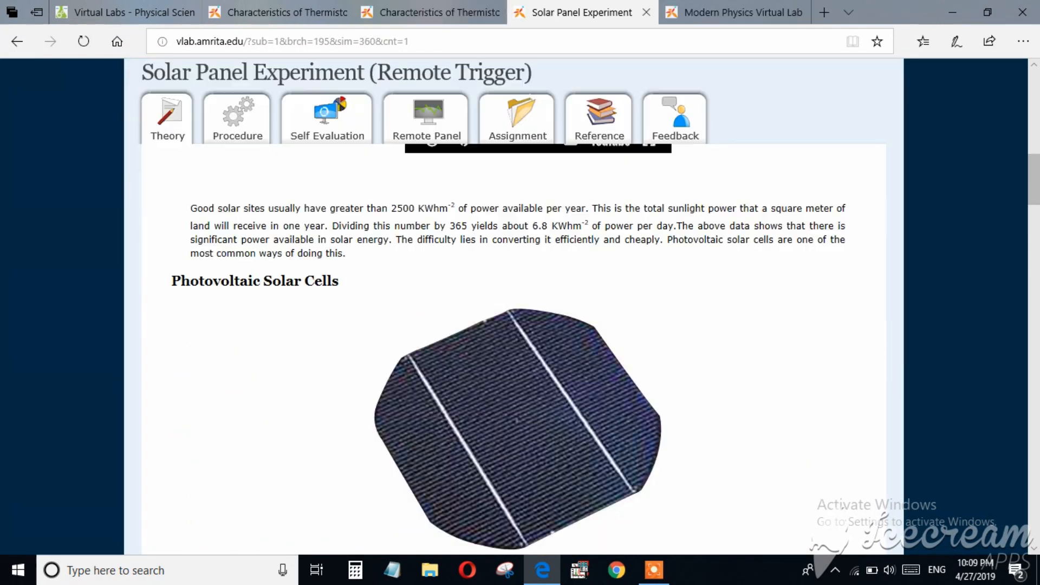
{"action": "left_click", "coordinate": [975, 570]}
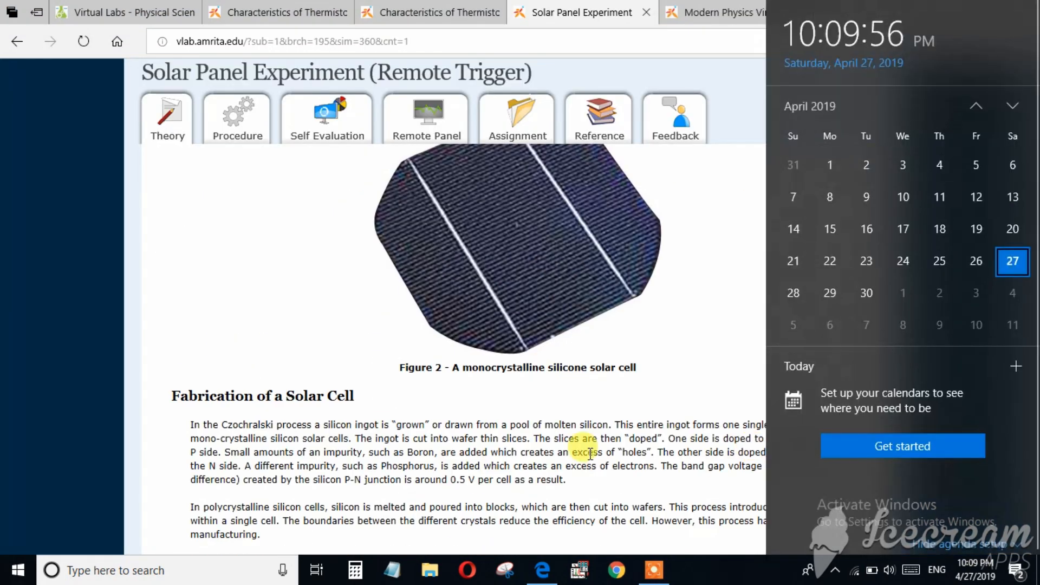